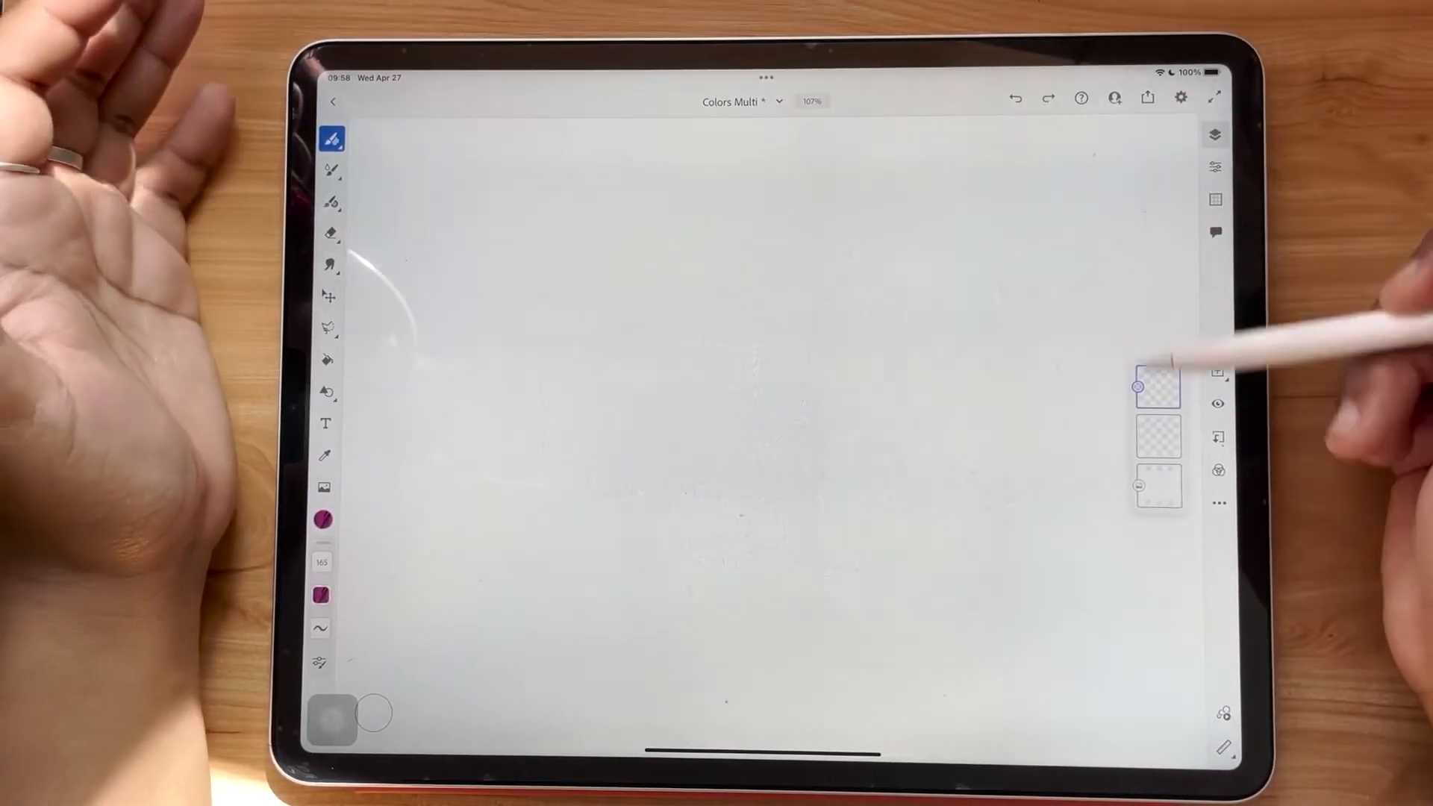
Step: Fill six thin rectangle-guide strips: dark blue, light blue, green, yellow, orange and red
left_click(1216, 745)
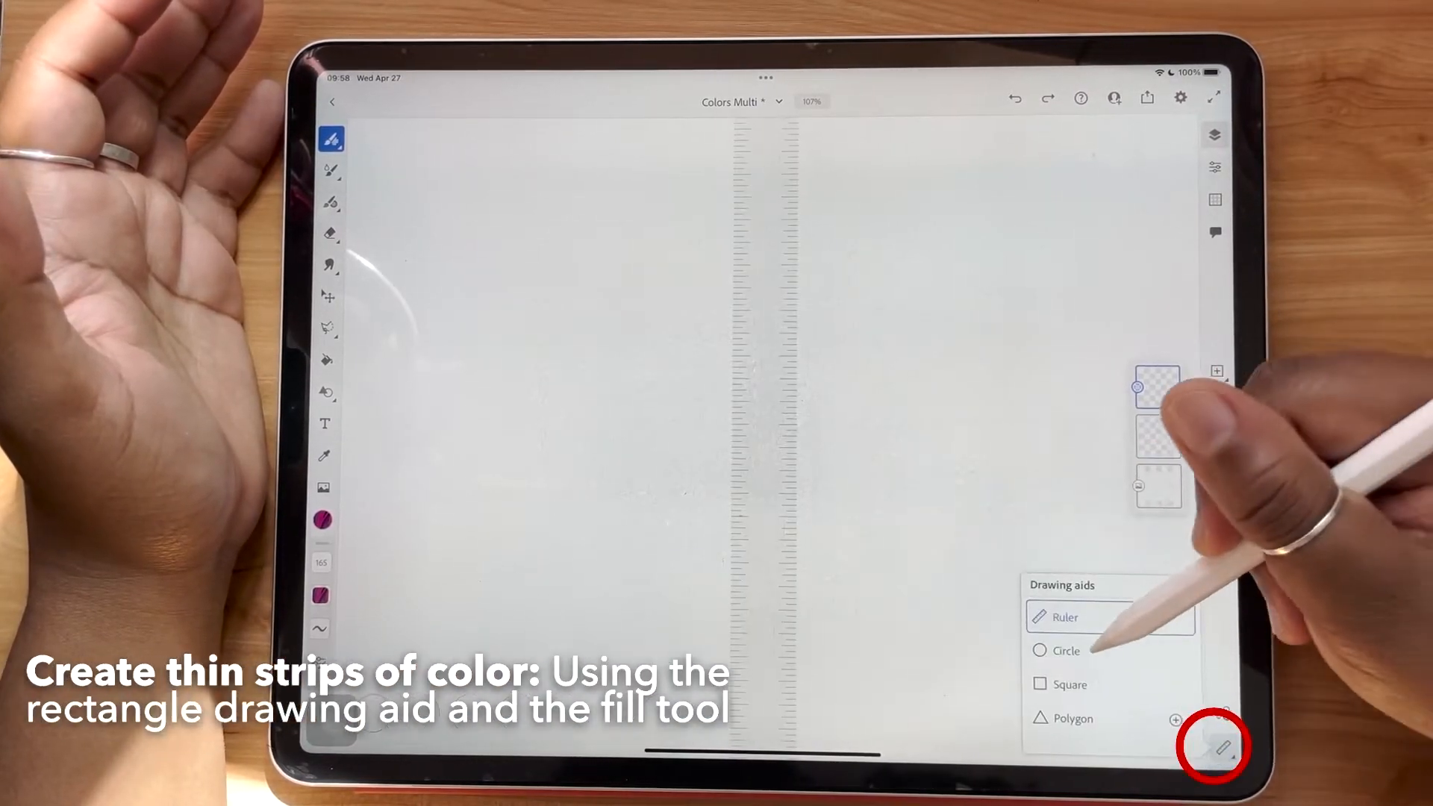
left_click(1070, 683)
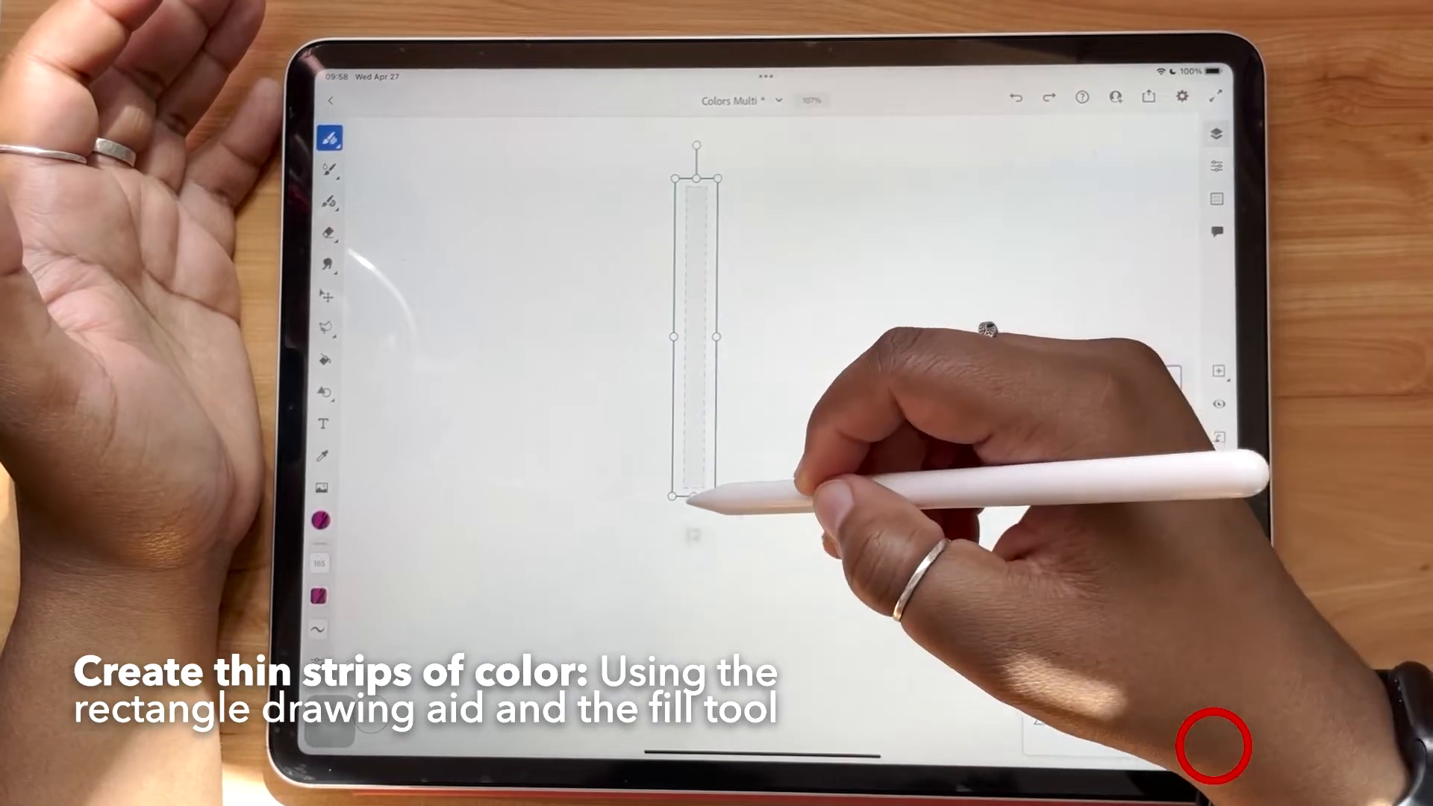
left_click(694, 466)
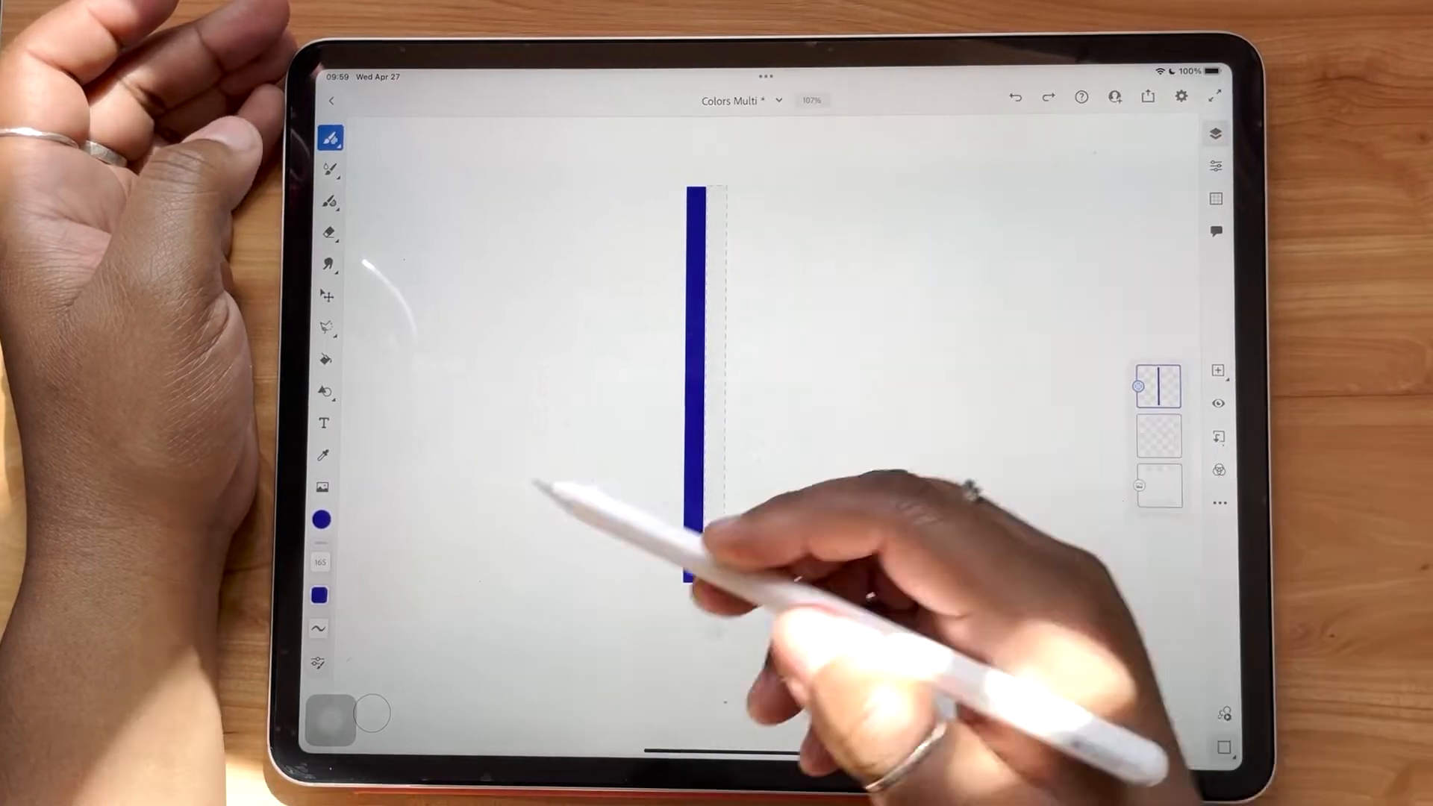
left_click(322, 519)
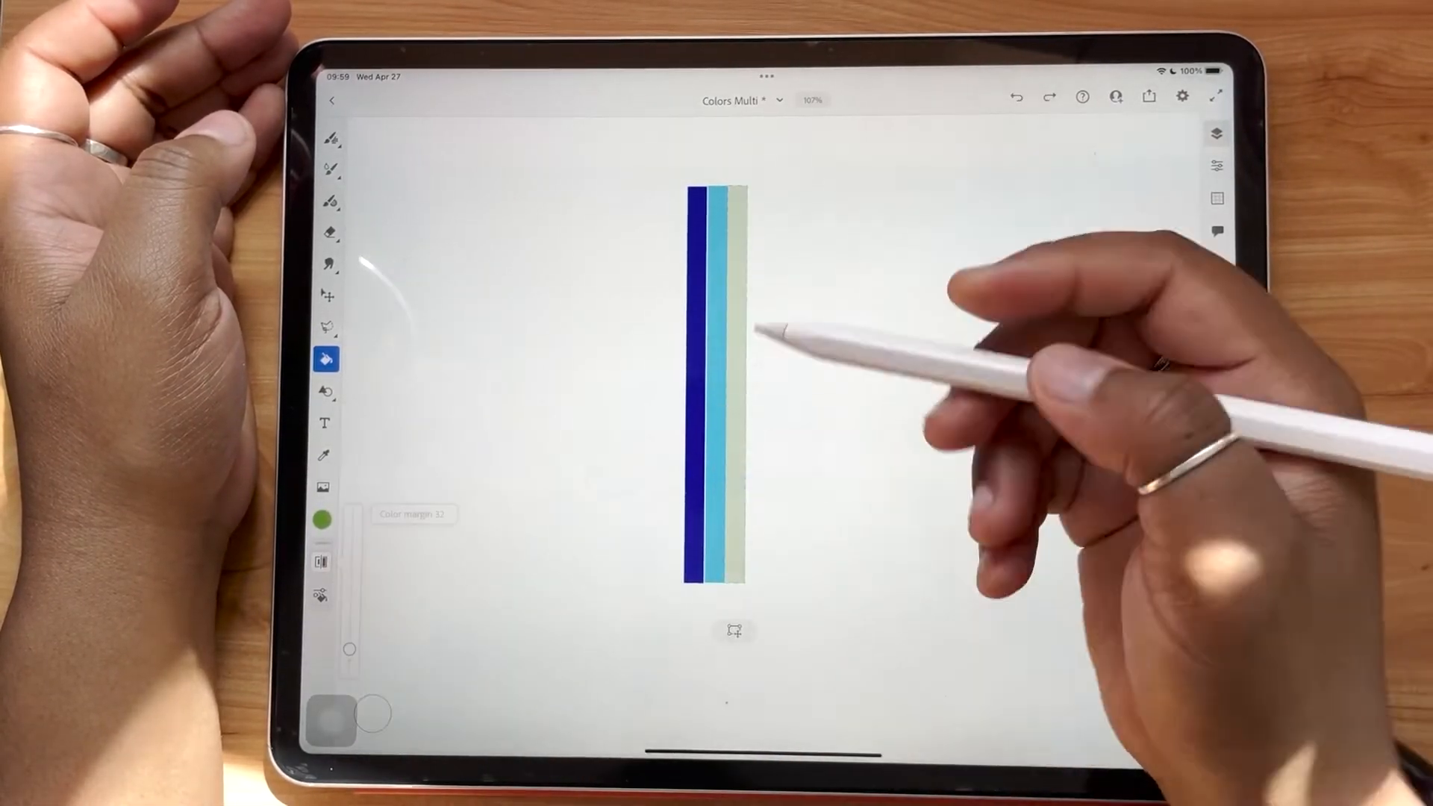
left_click(750, 464)
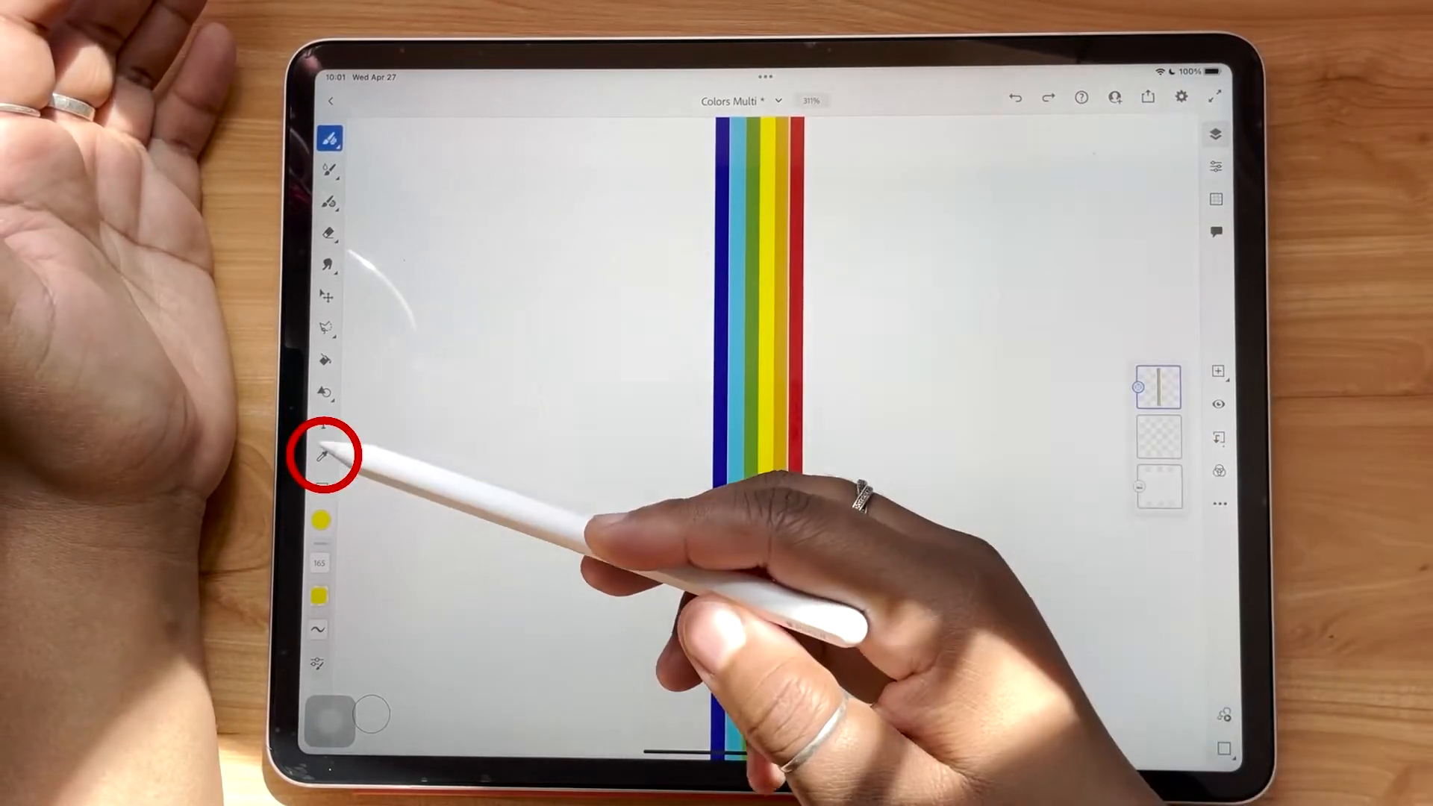
Step: Sample all six strips at once with the eyedropper in Multiple colors mode
left_click(321, 455)
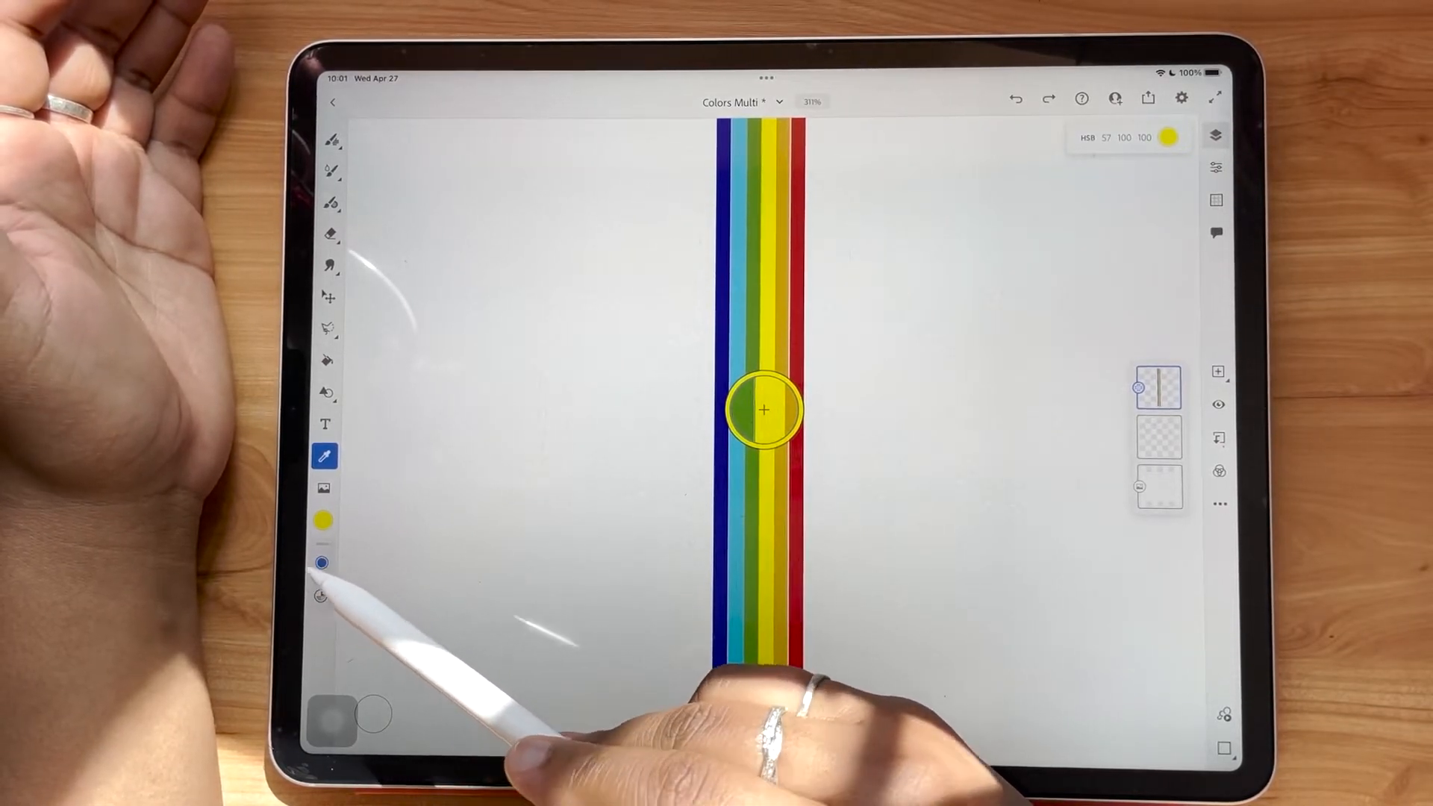
left_click(321, 592)
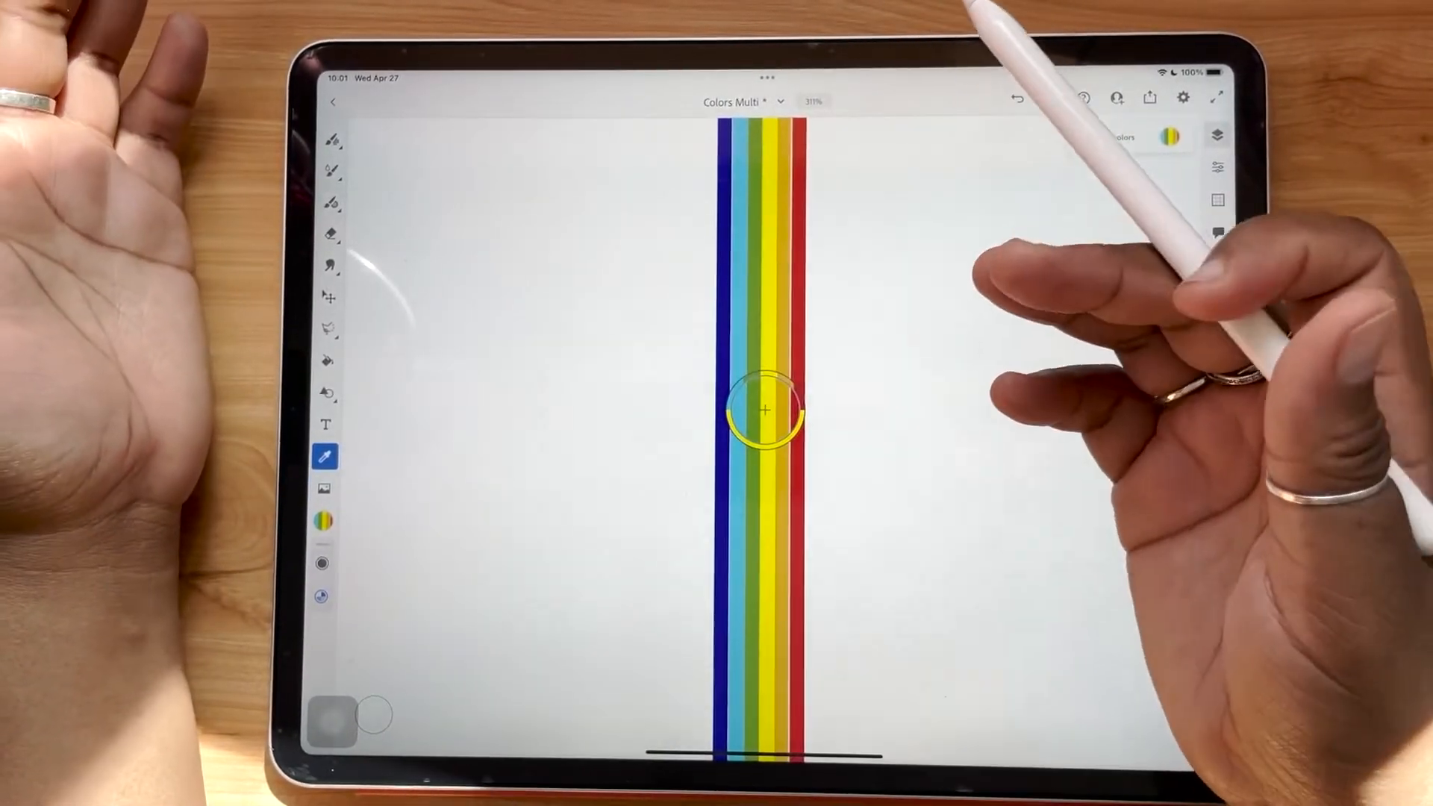
left_click(322, 521)
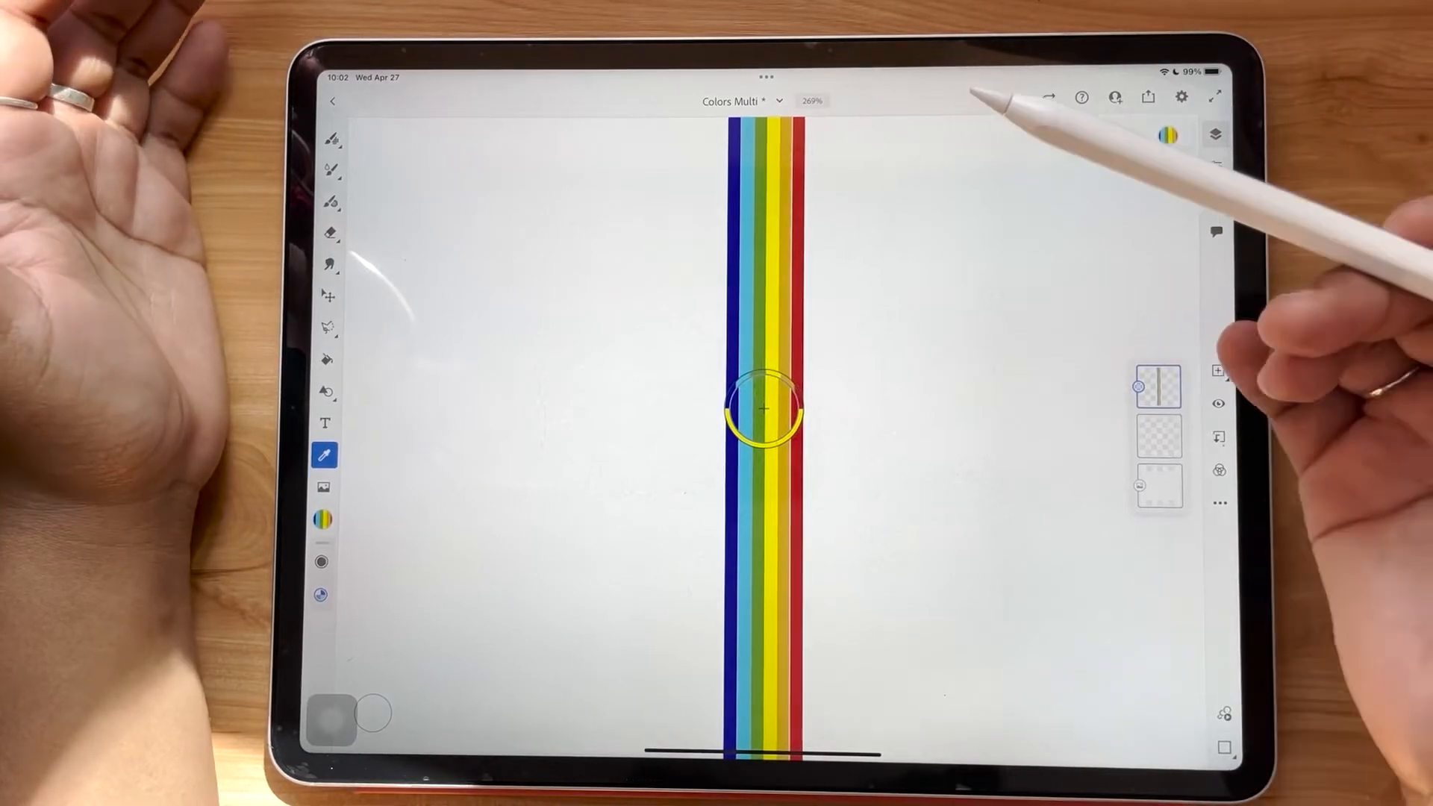
Step: Add the sampled multicolour swatch to the library from the Color panel
left_click(322, 518)
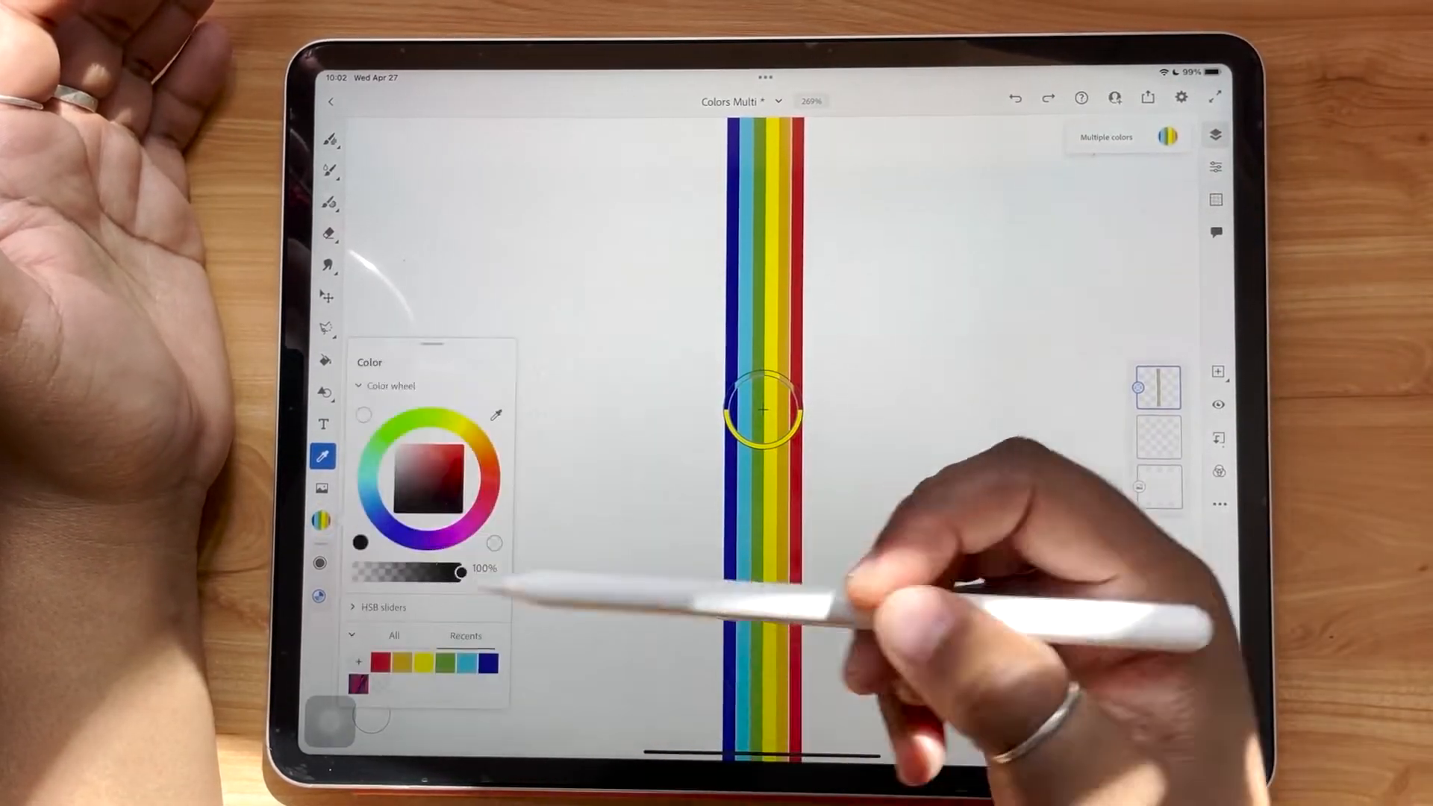
left_click(358, 667)
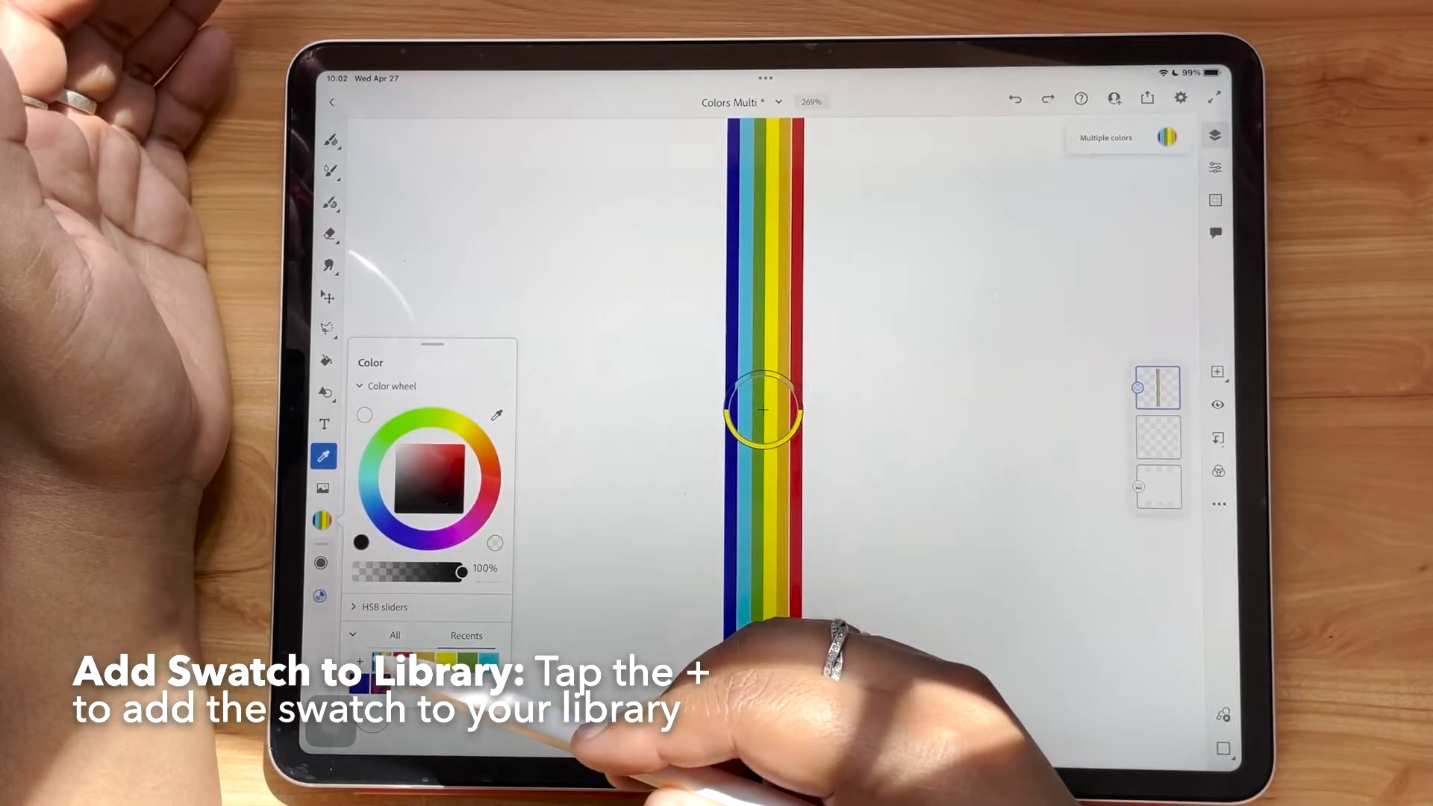
left_click(359, 662)
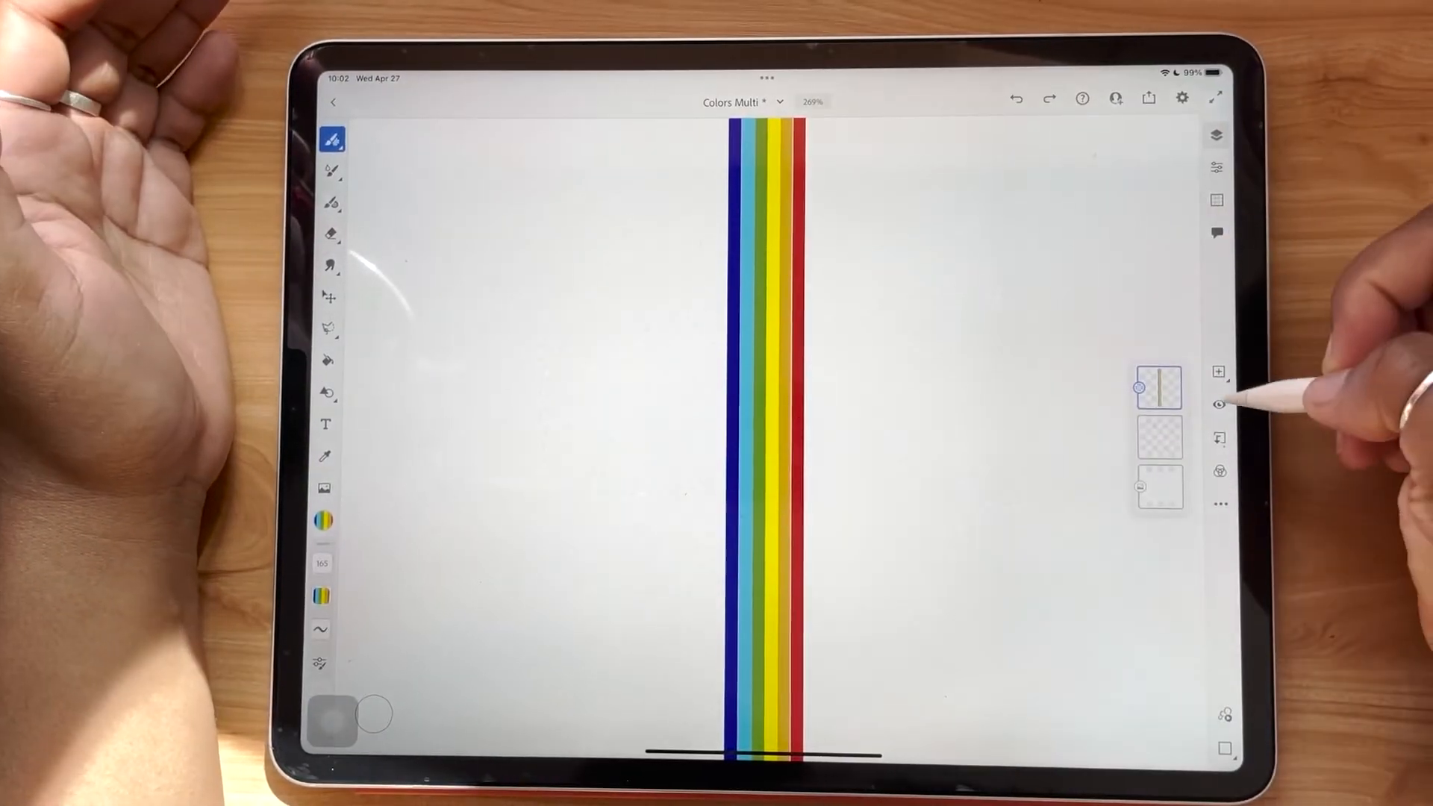
Step: Lower the brush size slider to 70
left_click(1218, 403)
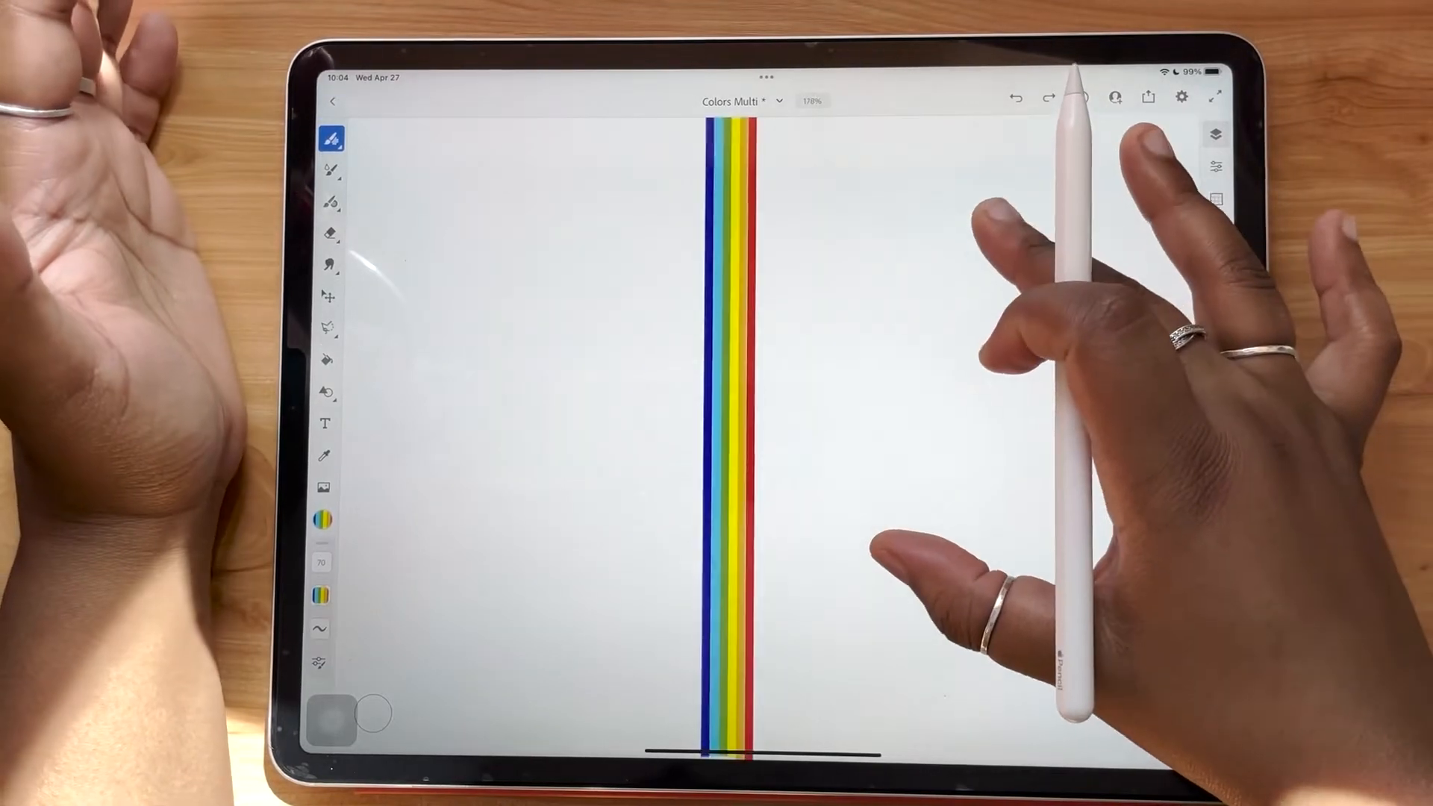
Step: Transform the 'hello' lettering copies, offsetting the second below the first for a stacked look
left_click(1216, 131)
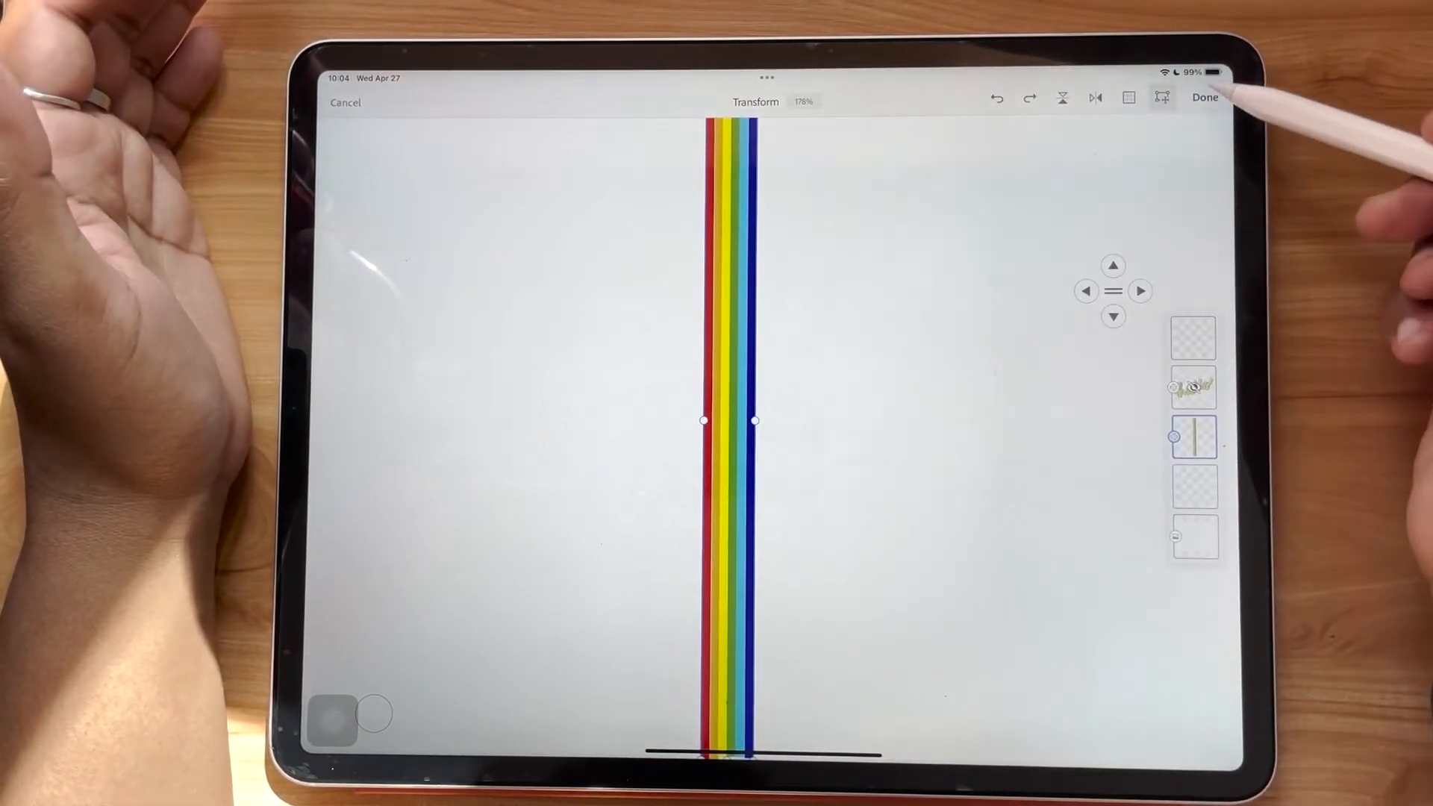
left_click(1204, 97)
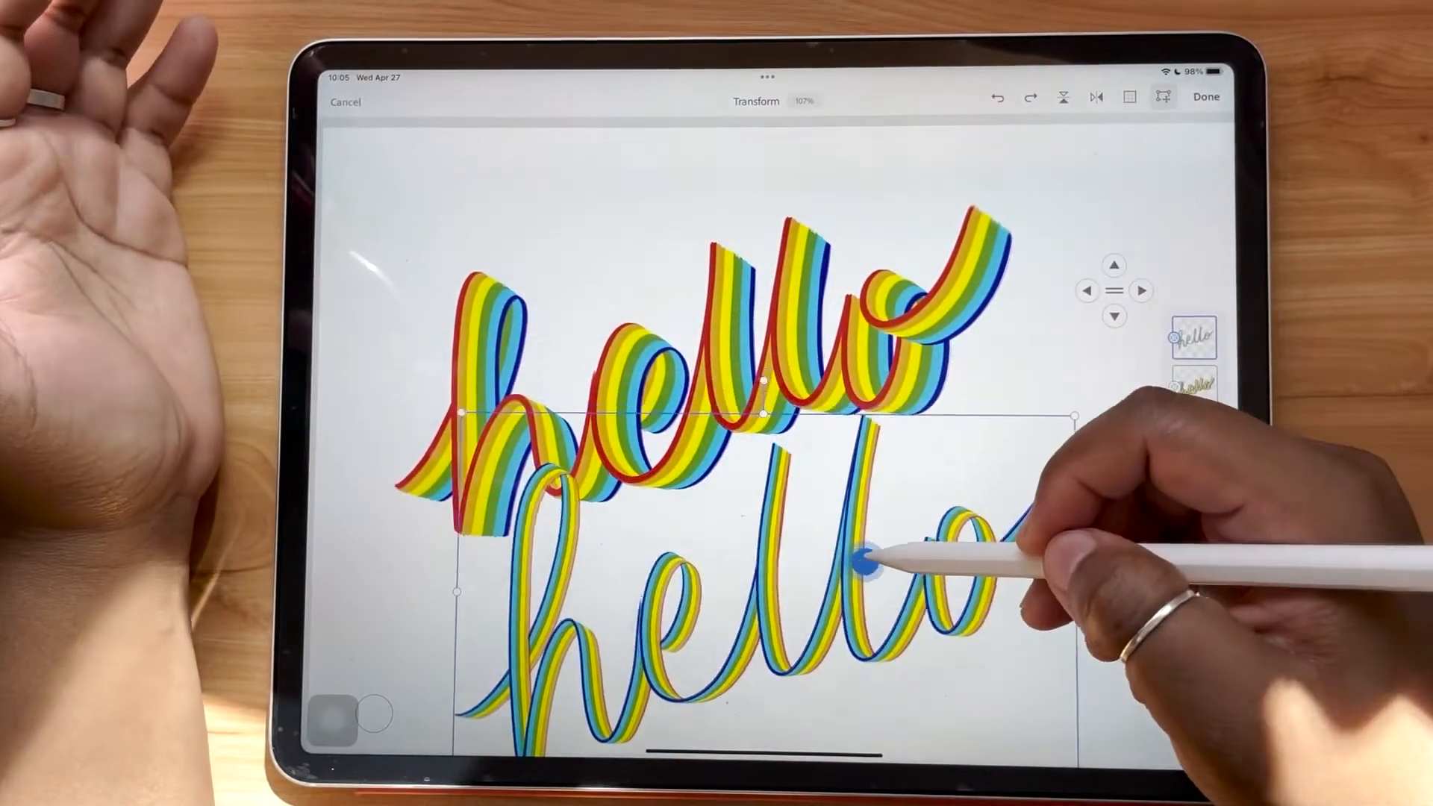
left_click(1205, 97)
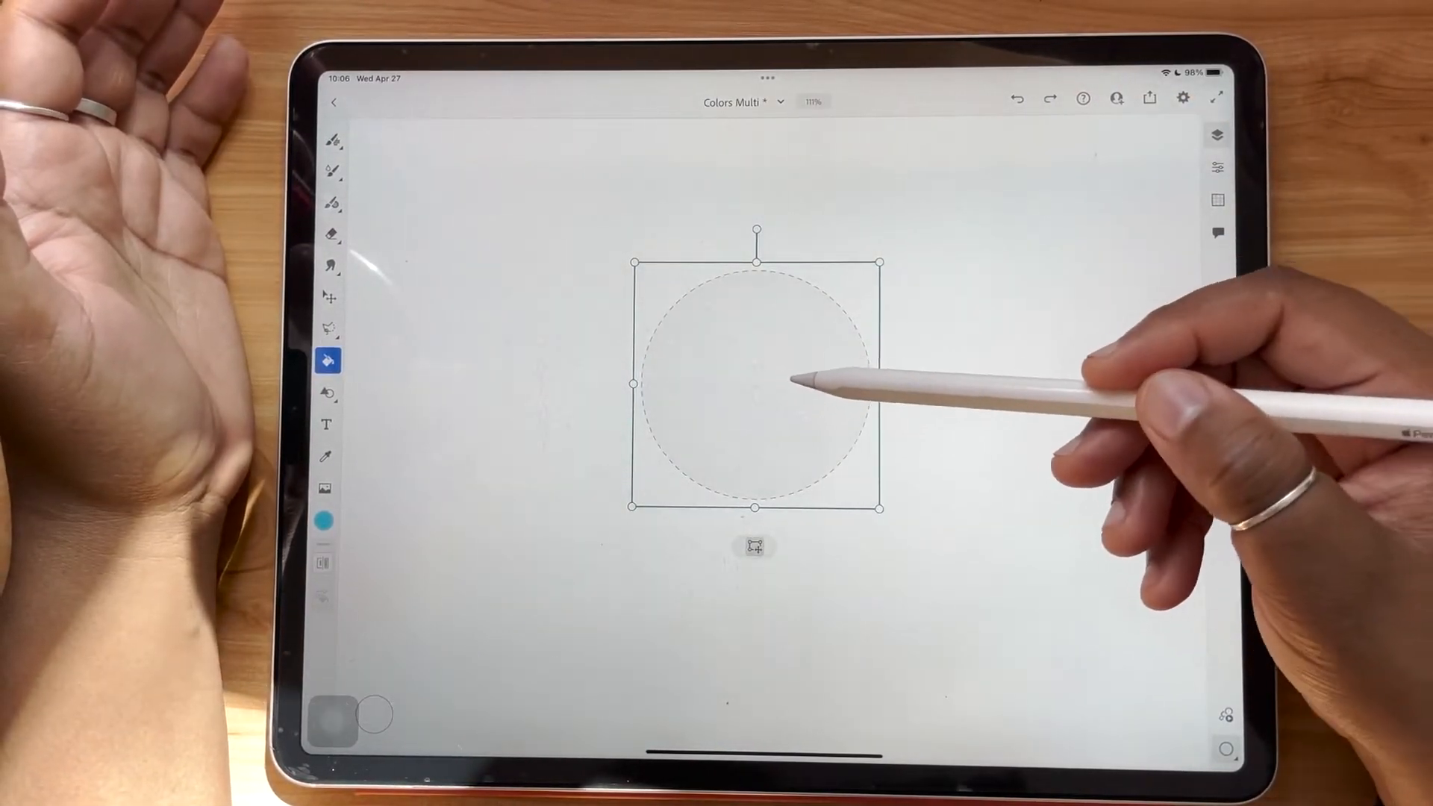
Step: Fill the circle teal and airbrush a lower-right shadow and upper-left highlight on a clipped layer
left_click(754, 383)
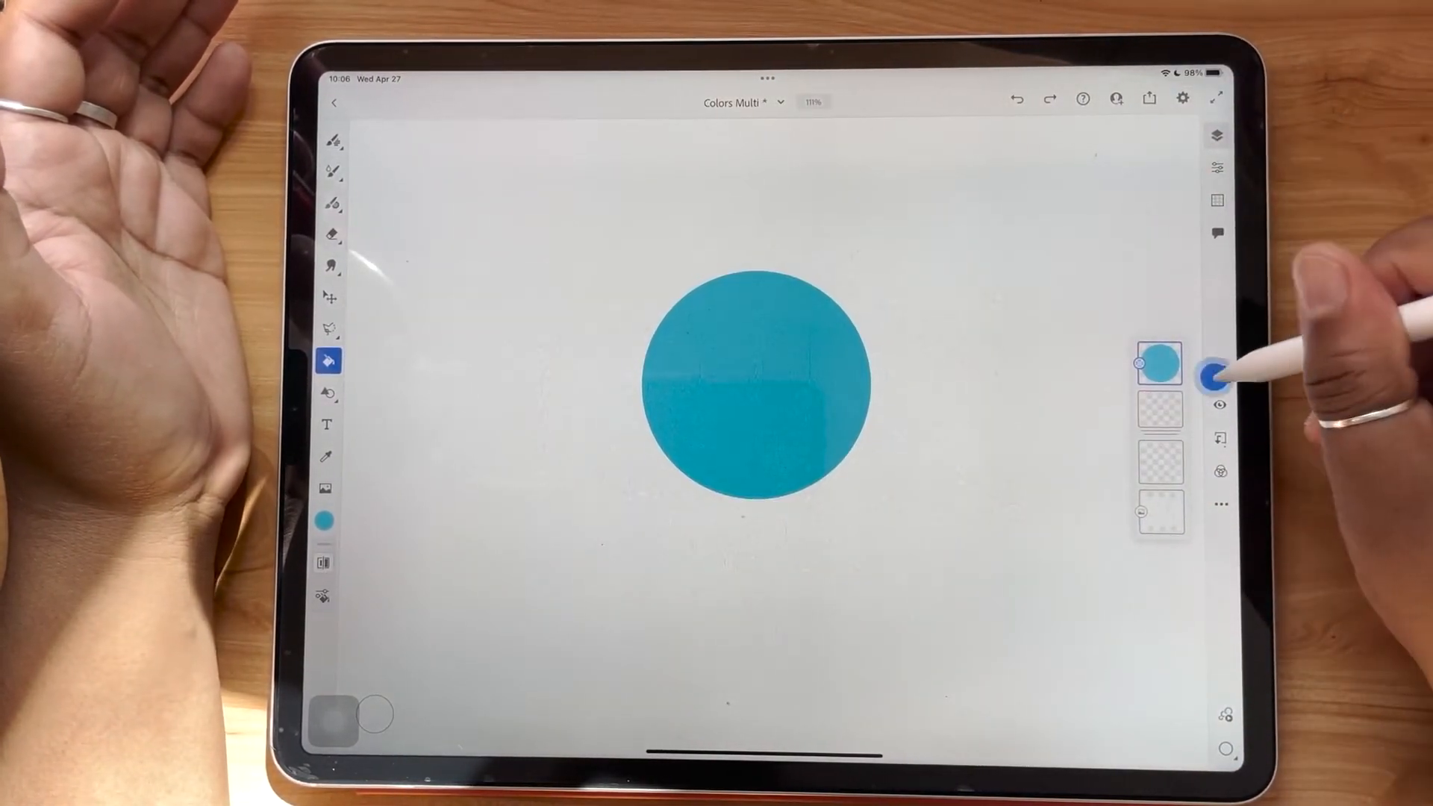
left_click(327, 167)
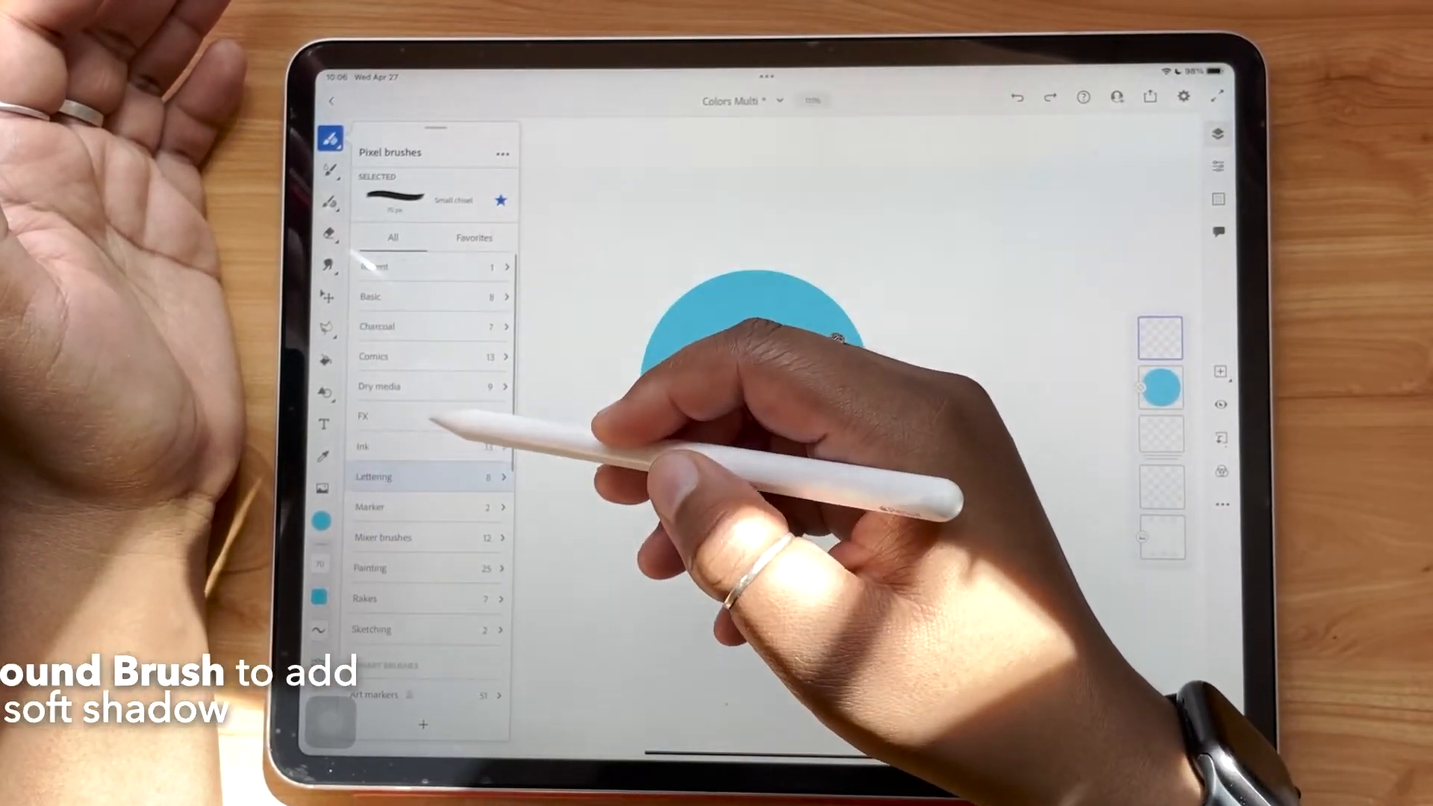
left_click(473, 237)
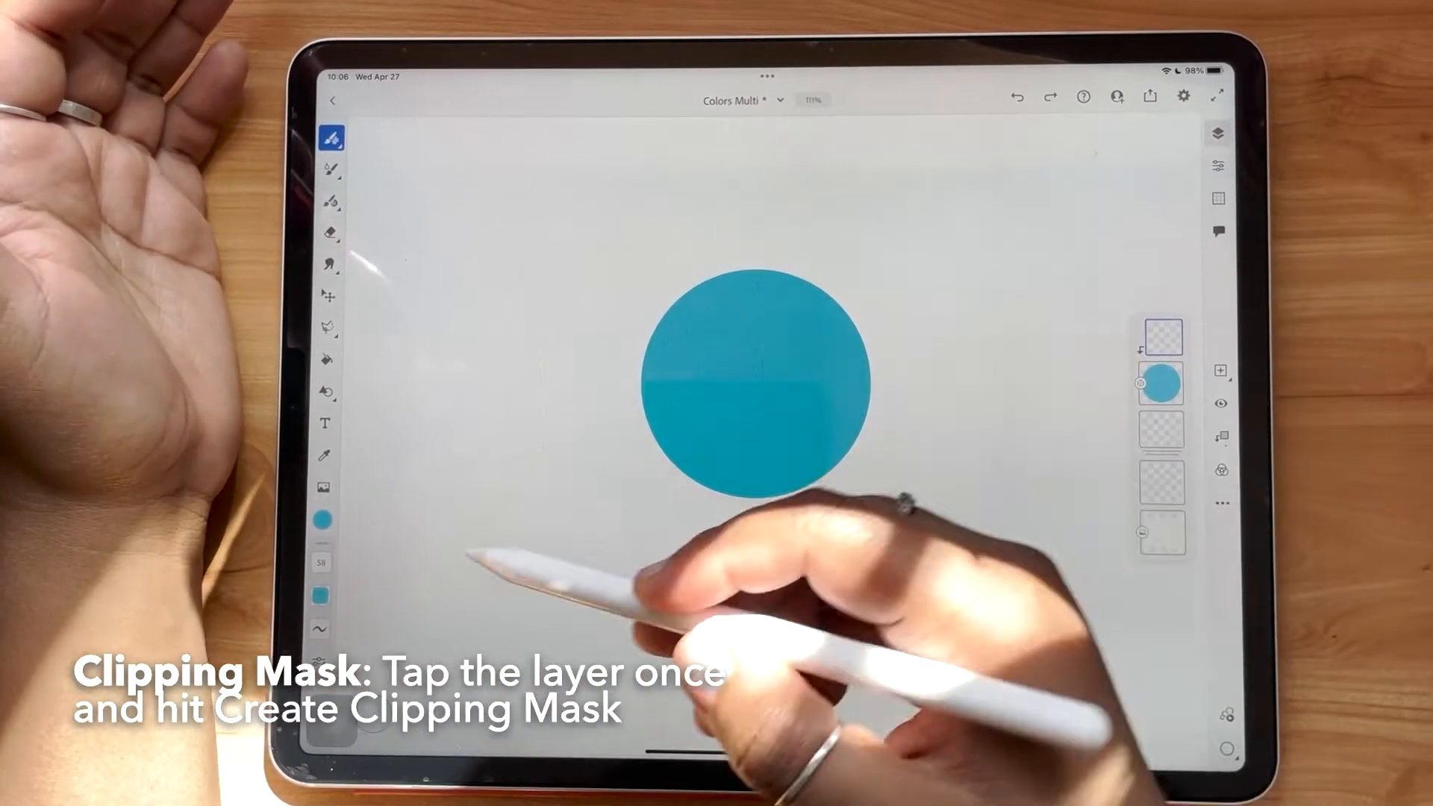
left_click(326, 519)
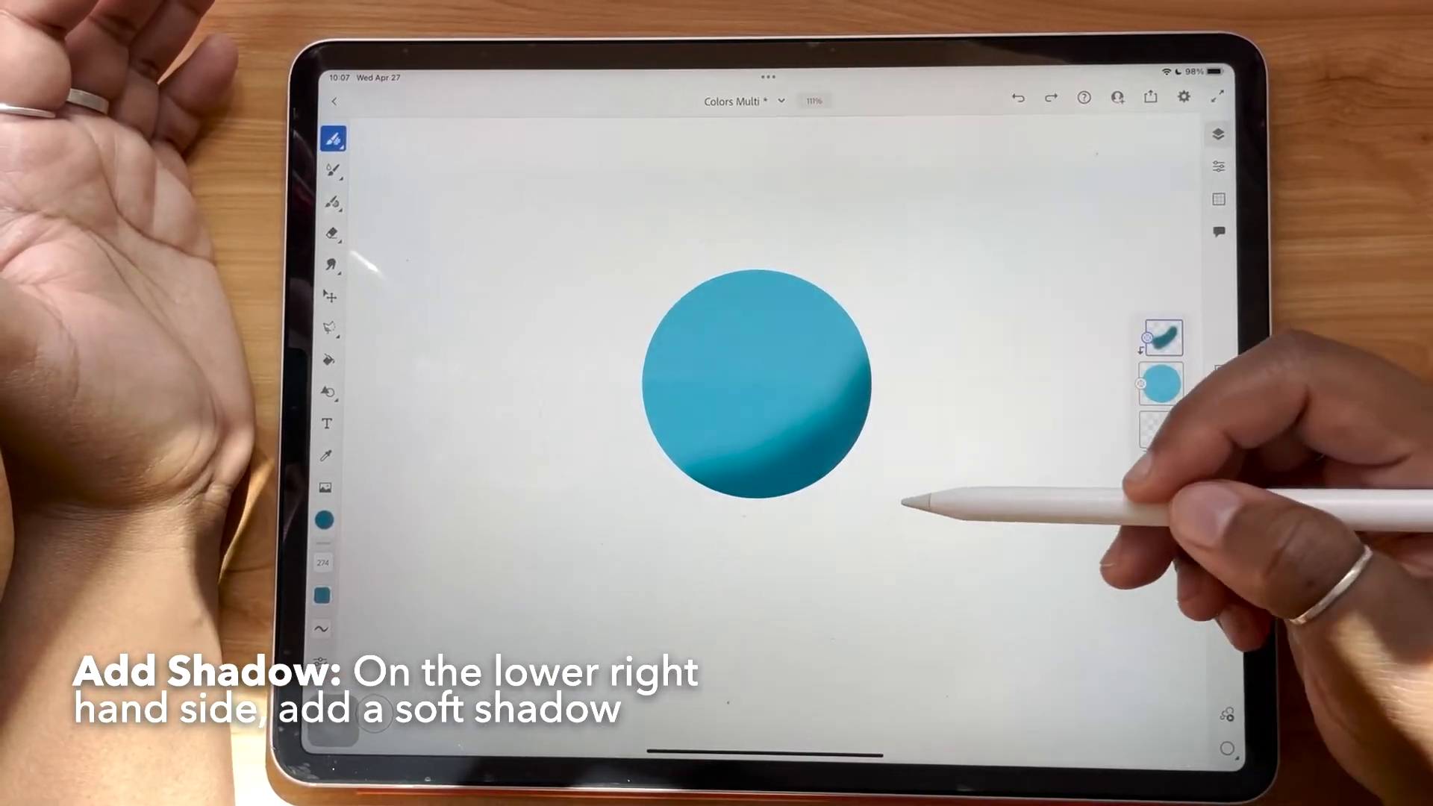
left_click(1219, 134)
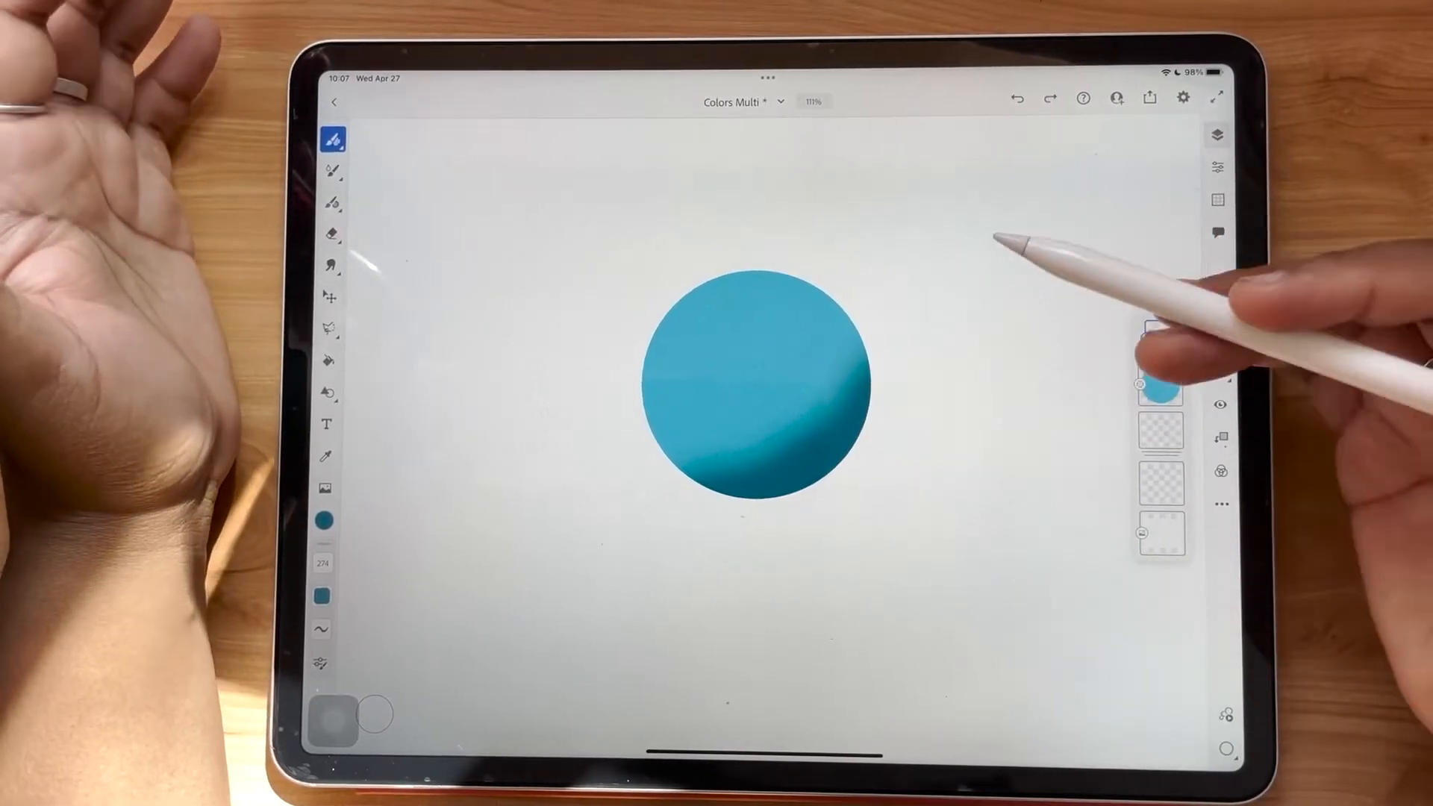
left_click(326, 520)
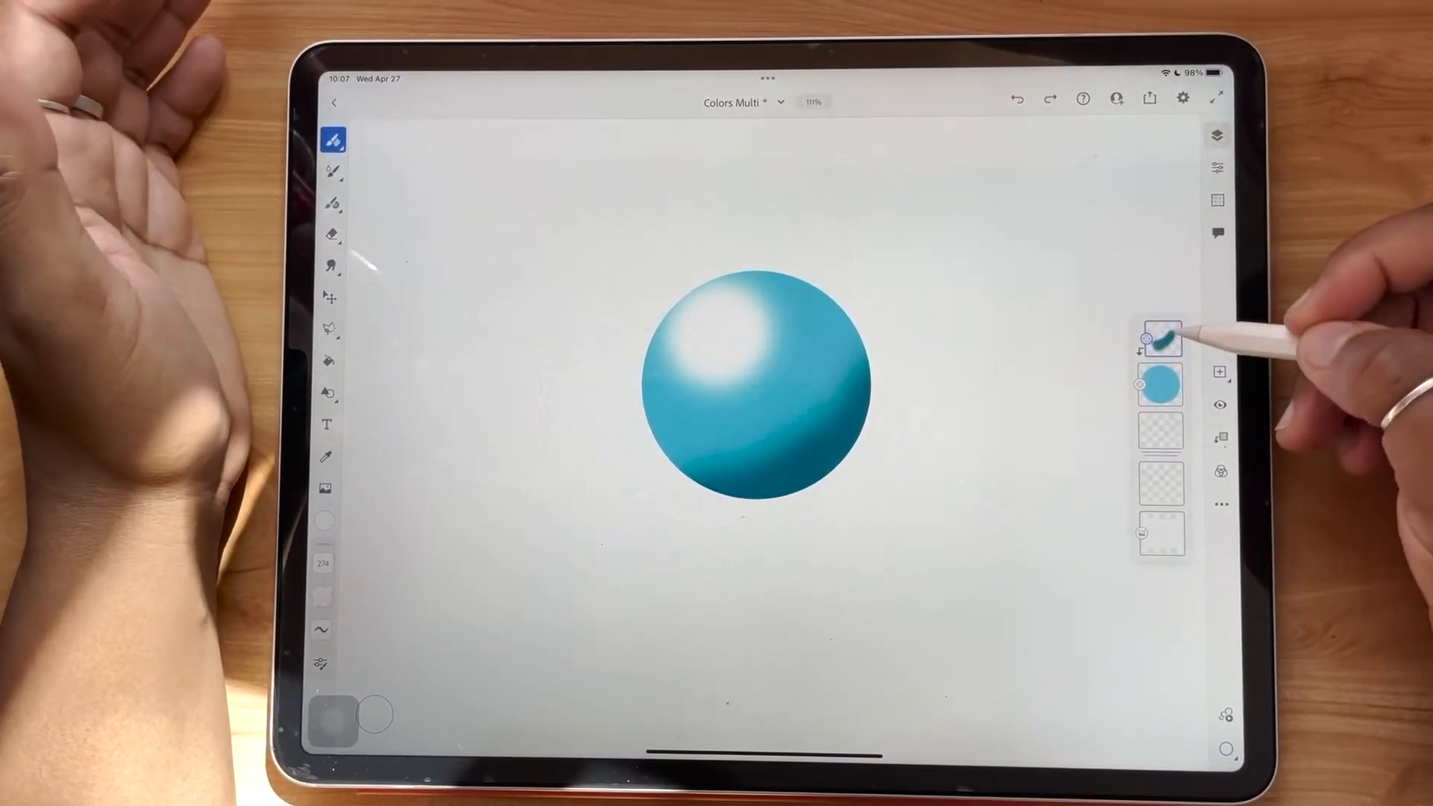
left_click(1159, 383)
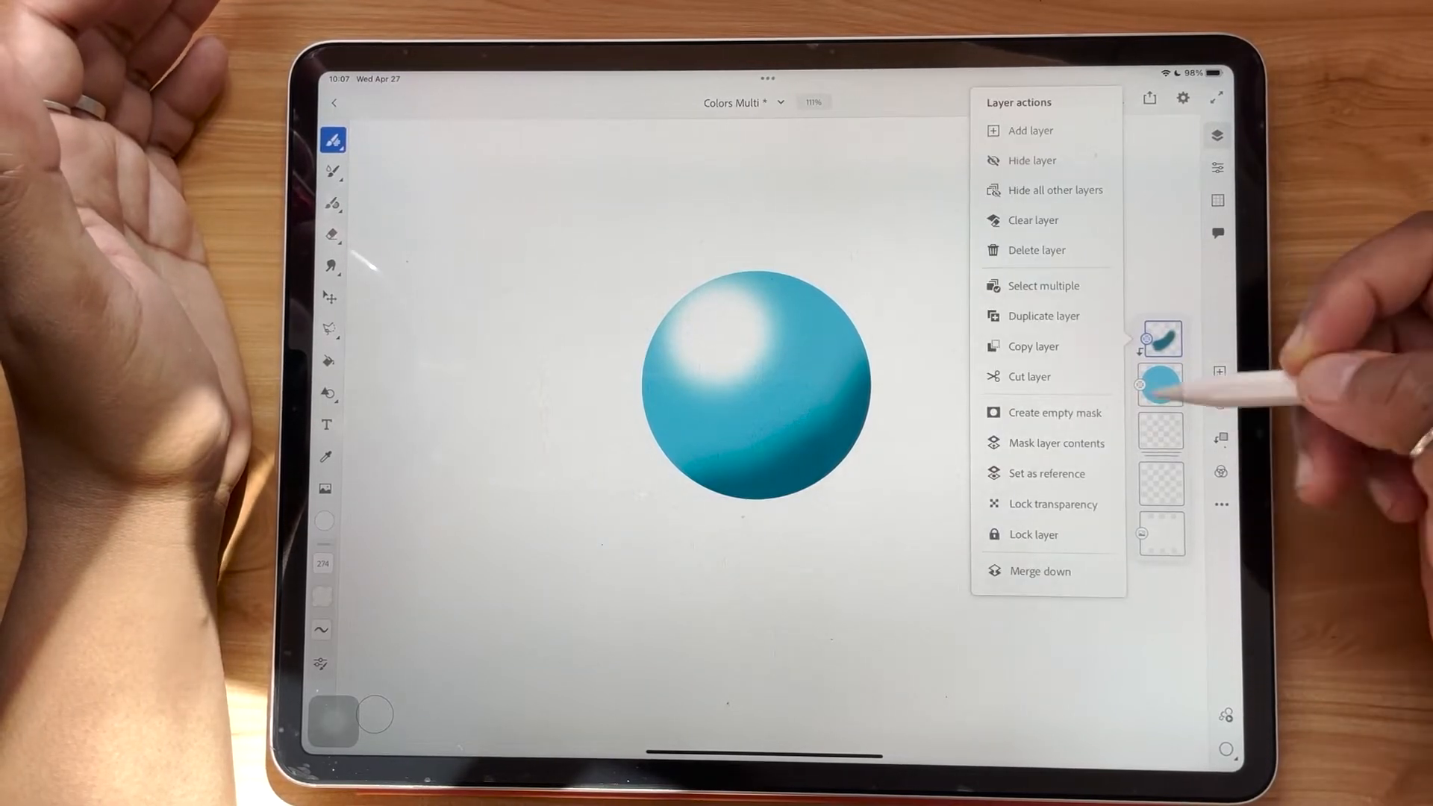
Step: Merge the shading into the ball layer, sample it as a swatch, and hide it
left_click(1039, 570)
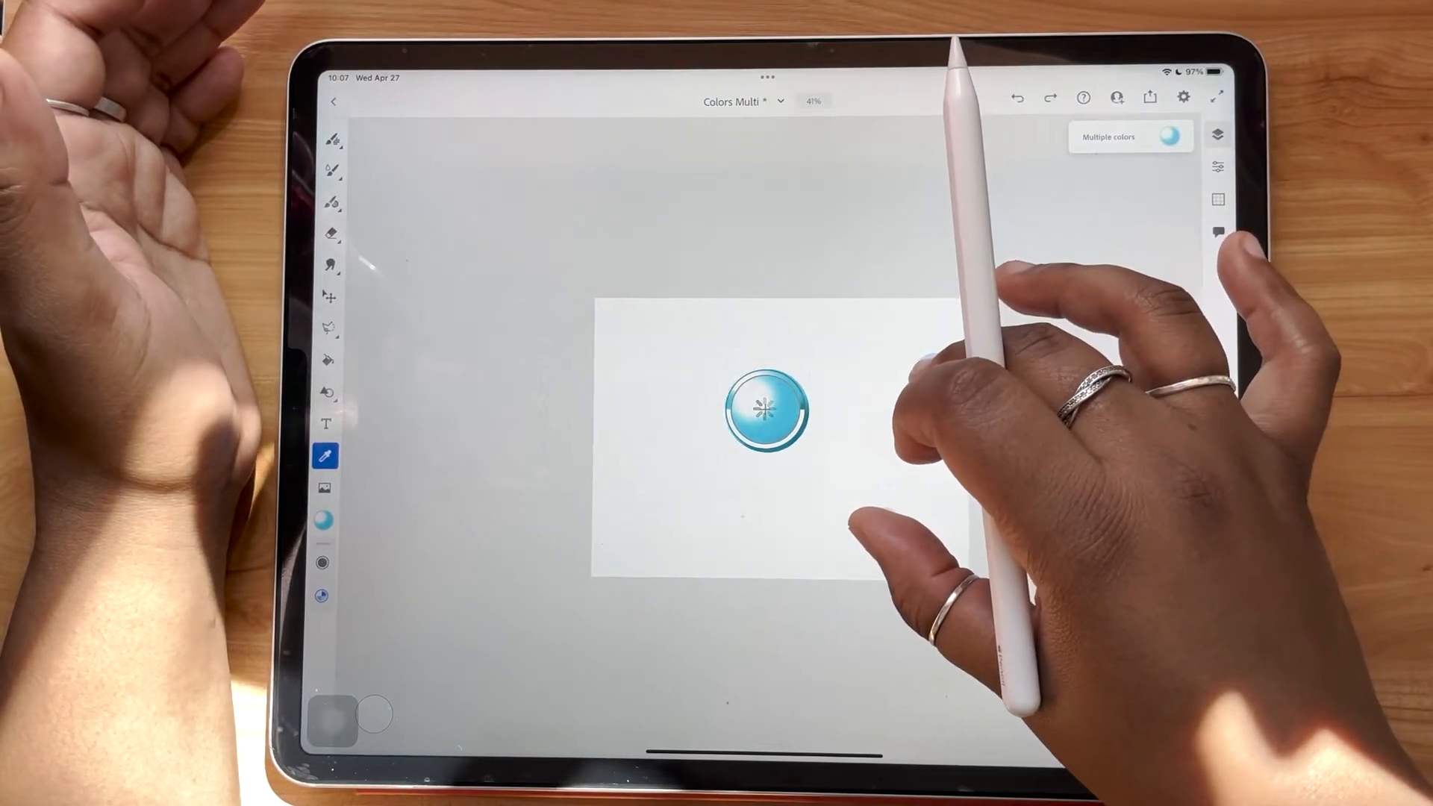
left_click(1219, 133)
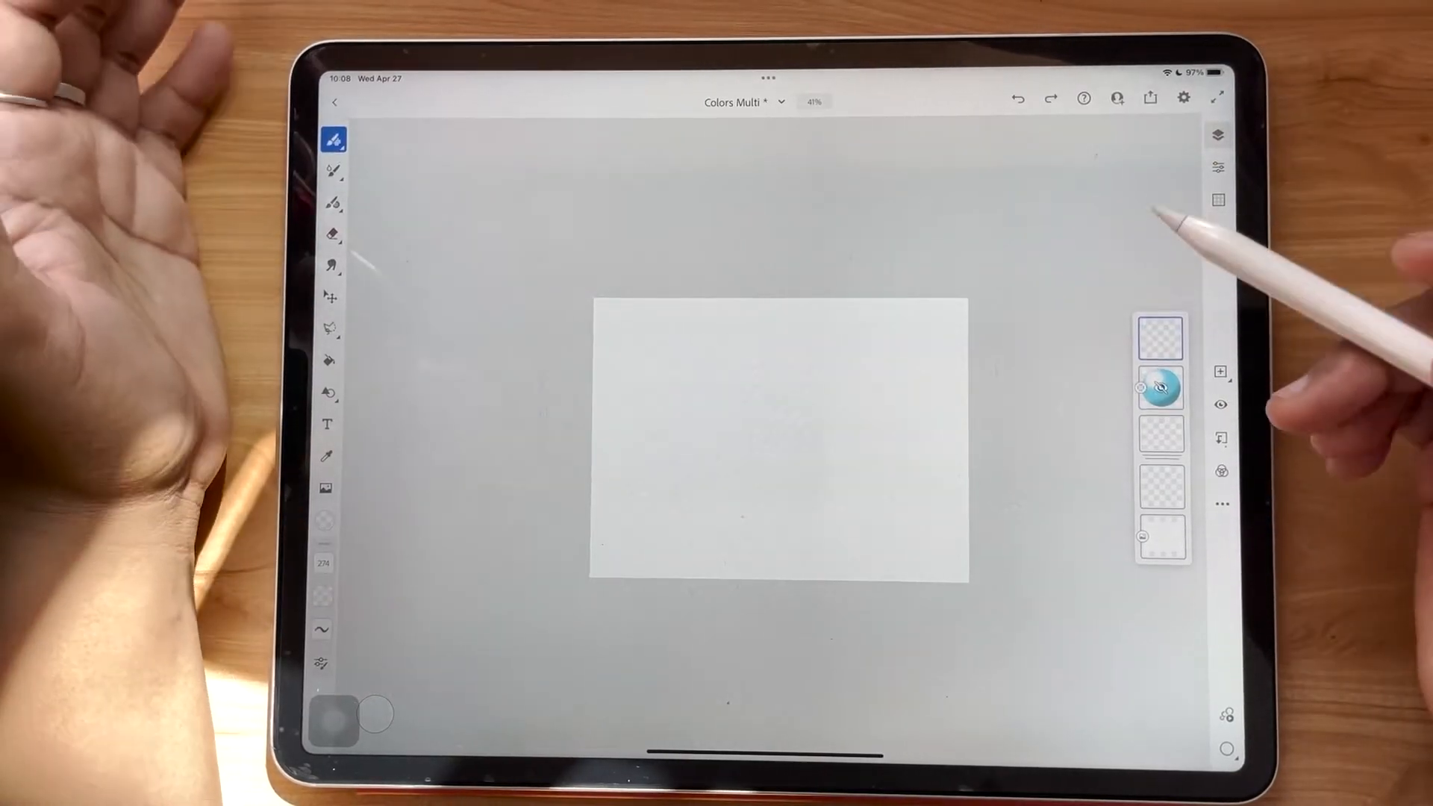
Step: Letter a glossy 'hello' with the Soft round brush and ball swatch, then hide it
left_click(333, 139)
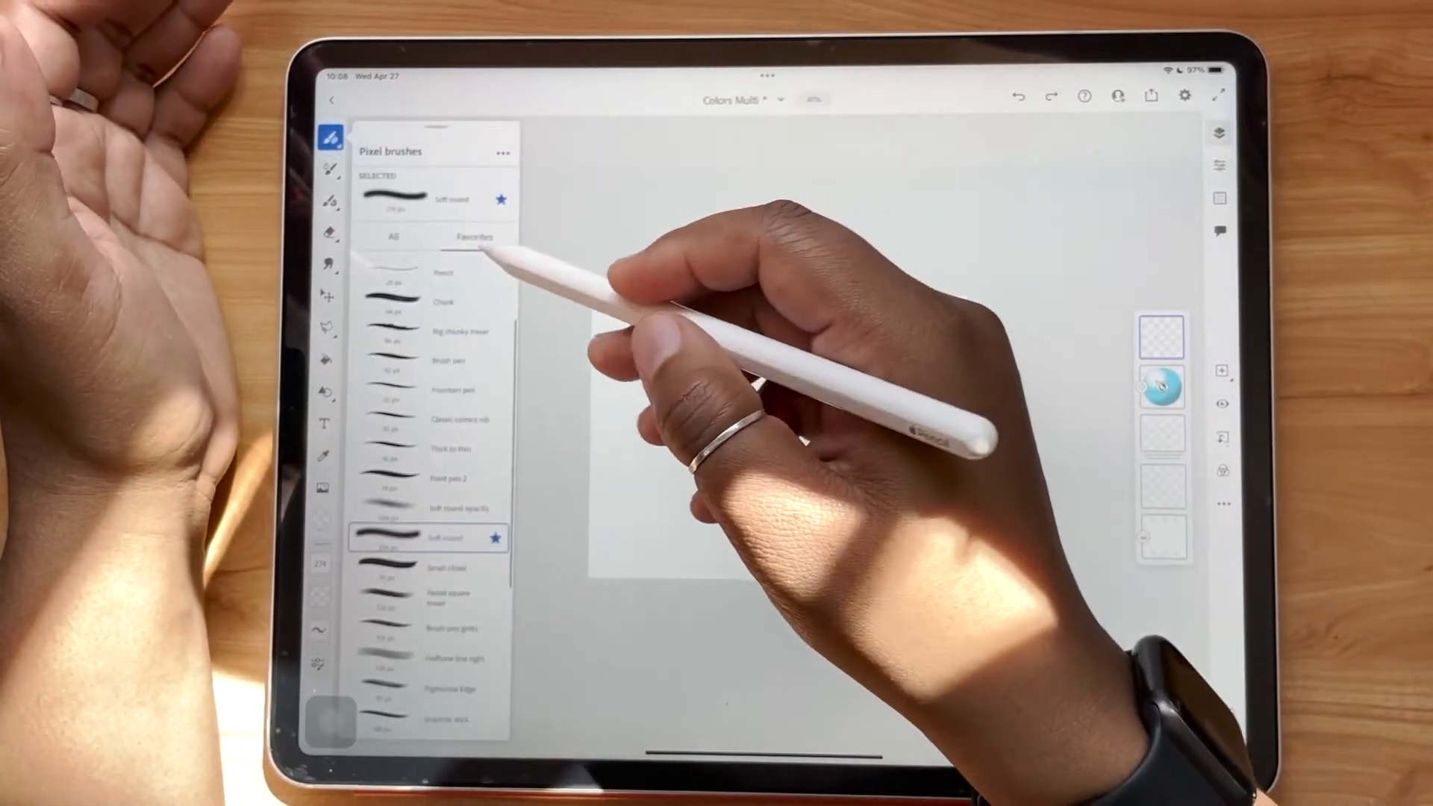
scroll("down", 3)
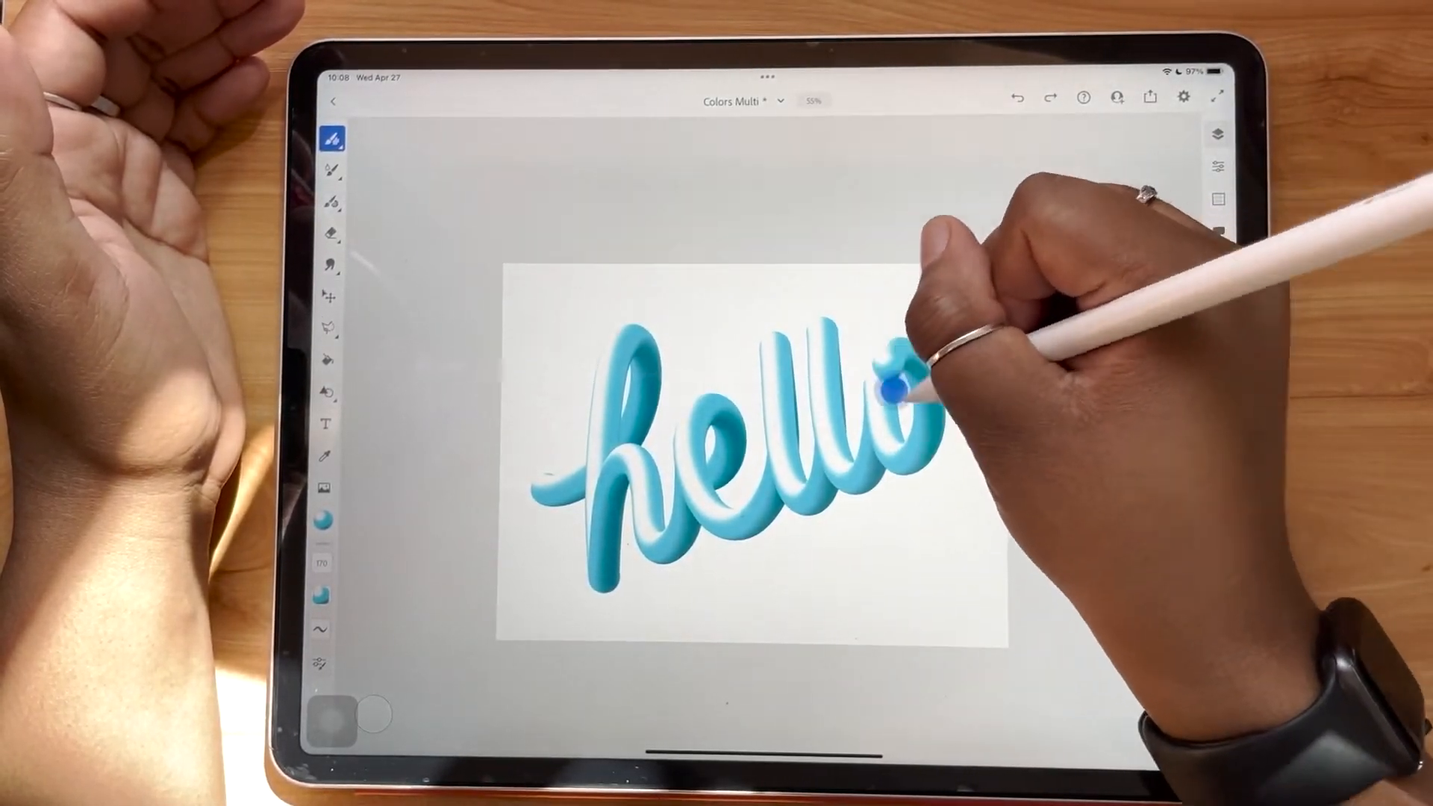
left_click(1218, 134)
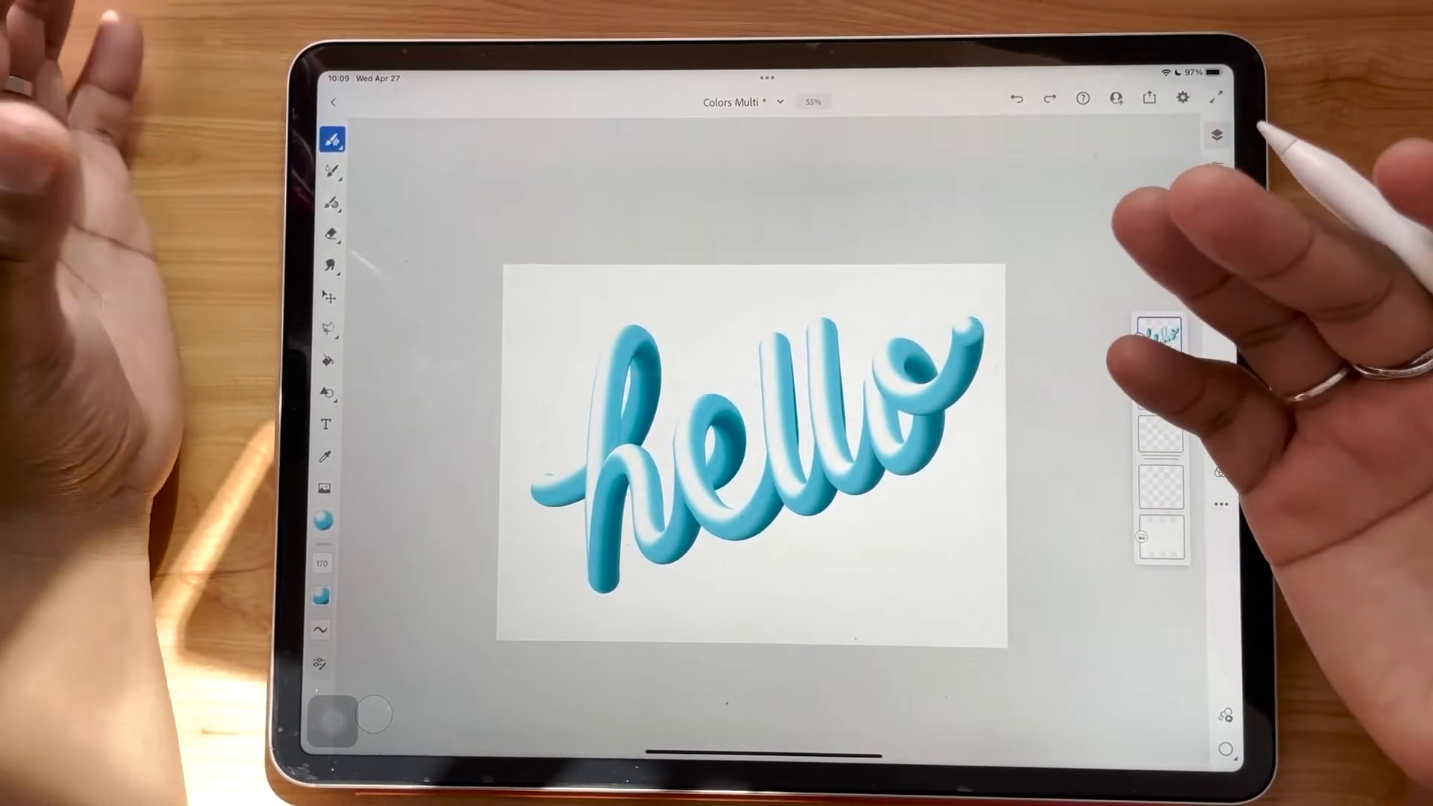
left_click(1218, 133)
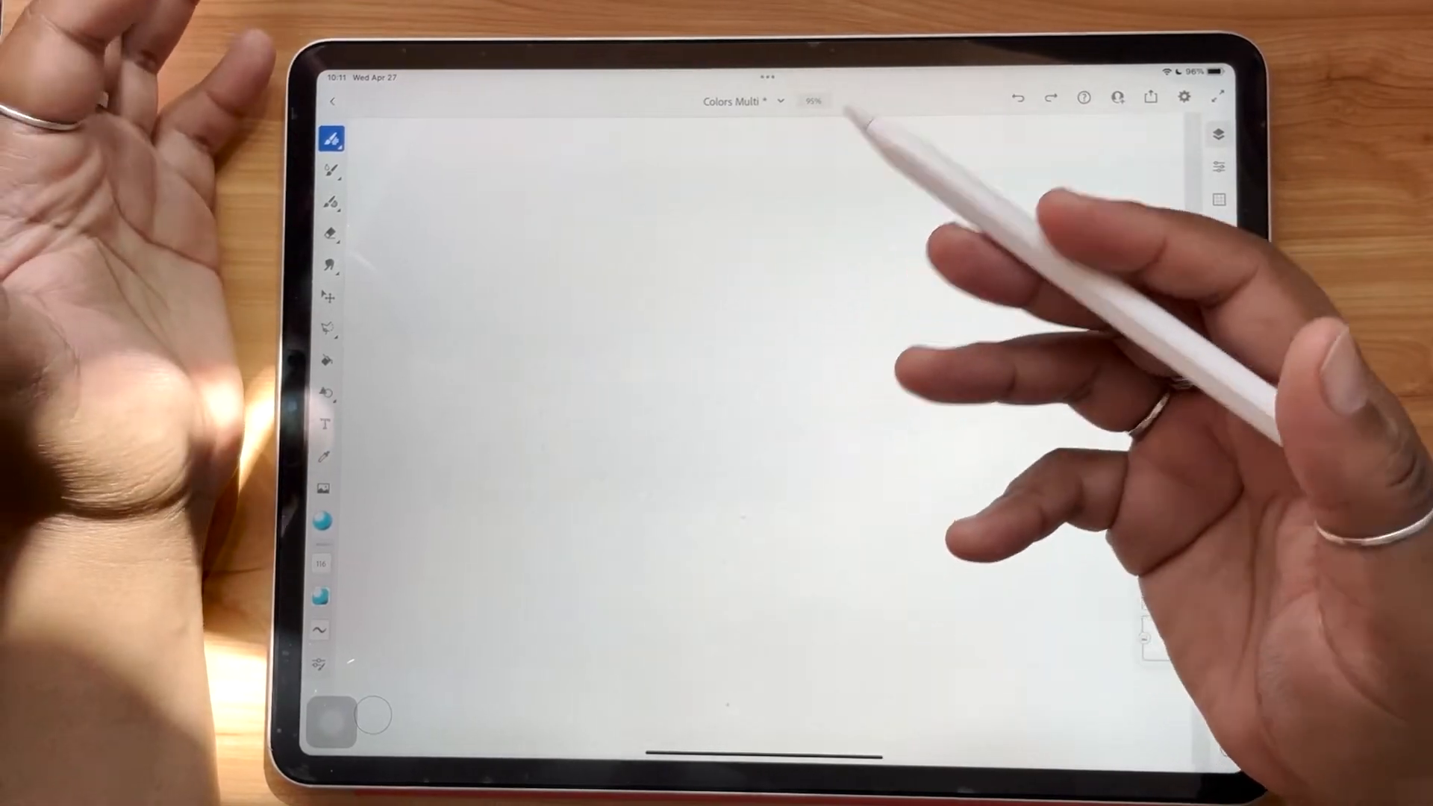
Step: With wide brush spacing, draw an oval loop of separate glossy teal beads
left_click(1219, 134)
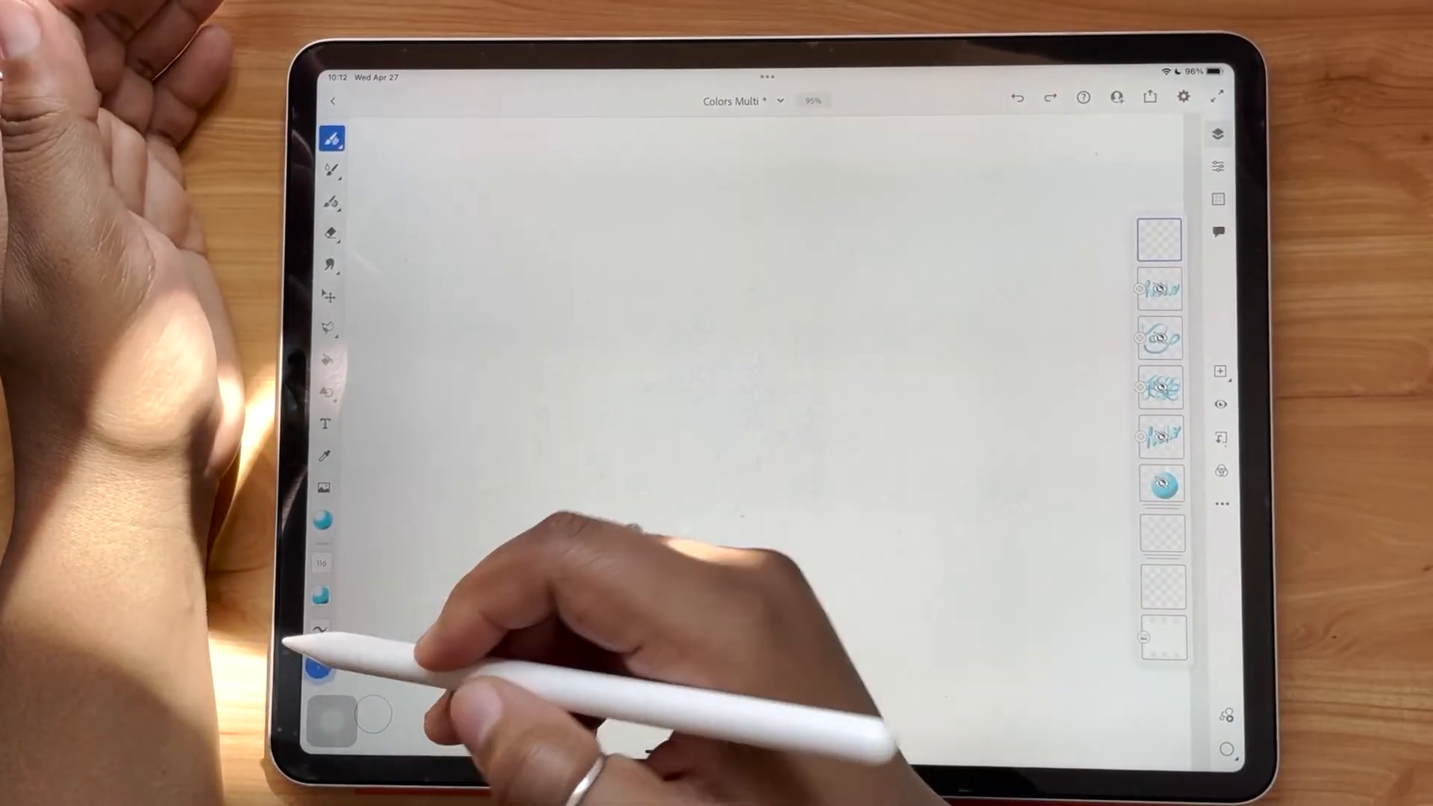
left_click(321, 664)
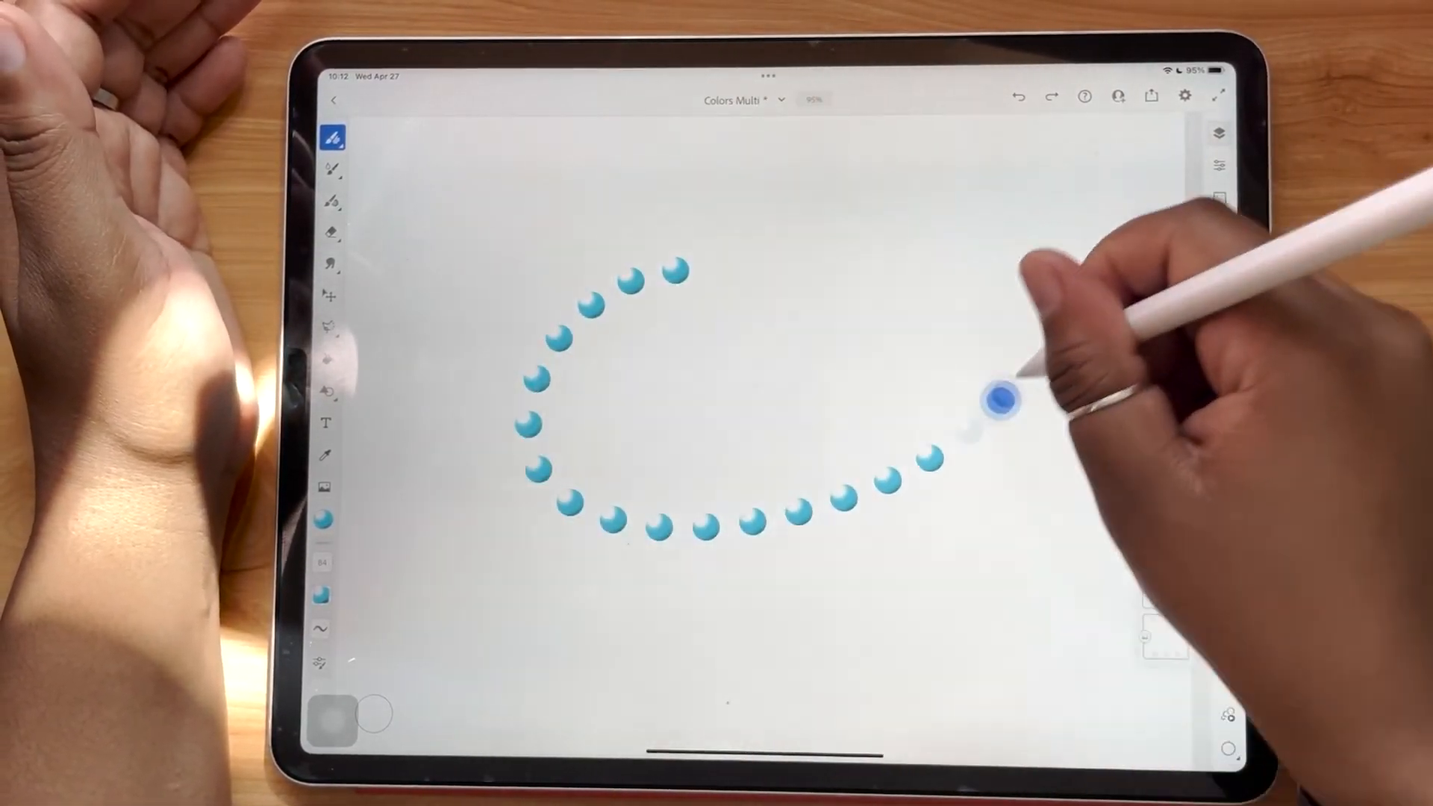
left_click(1218, 134)
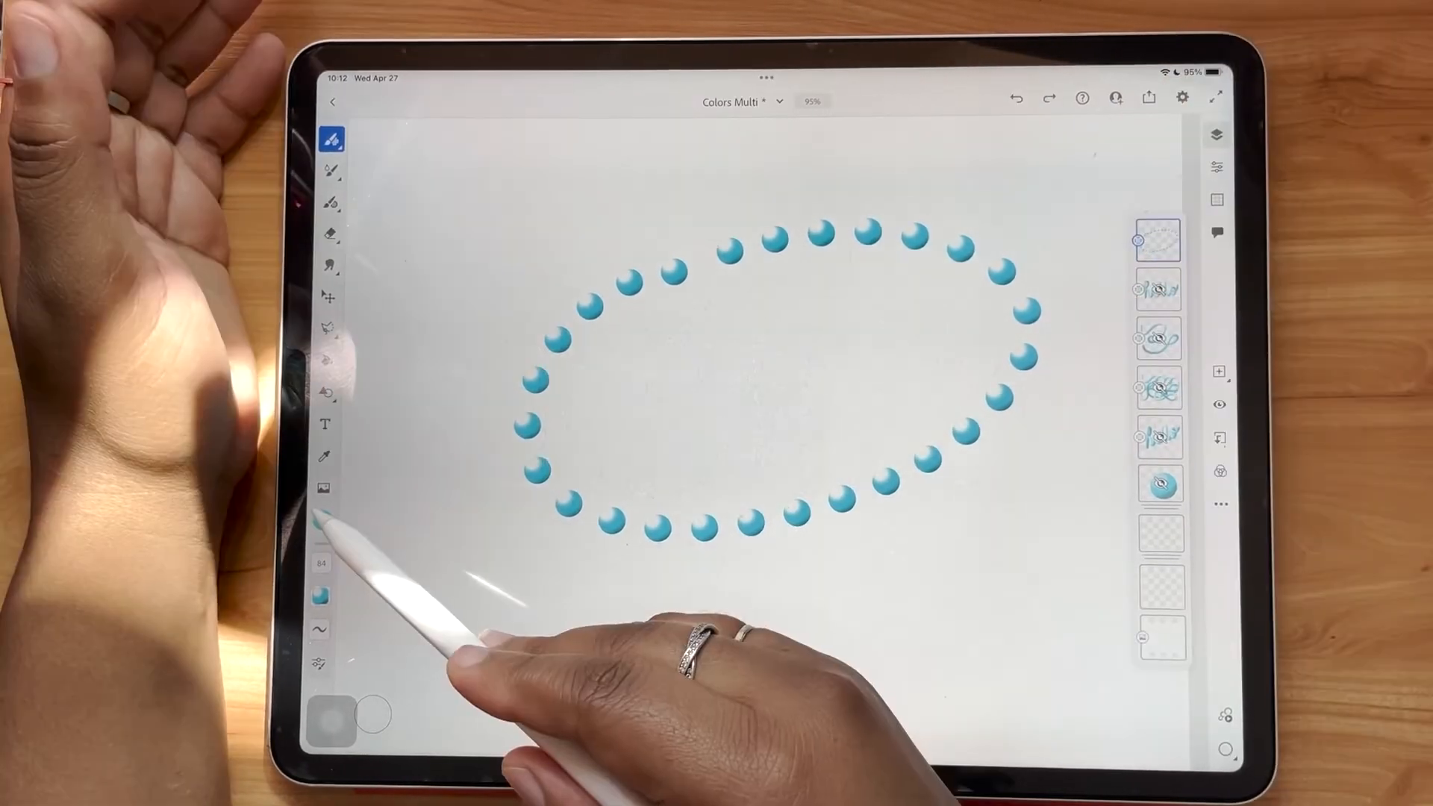
Step: Hide the bead layers and add a new empty layer
left_click(322, 591)
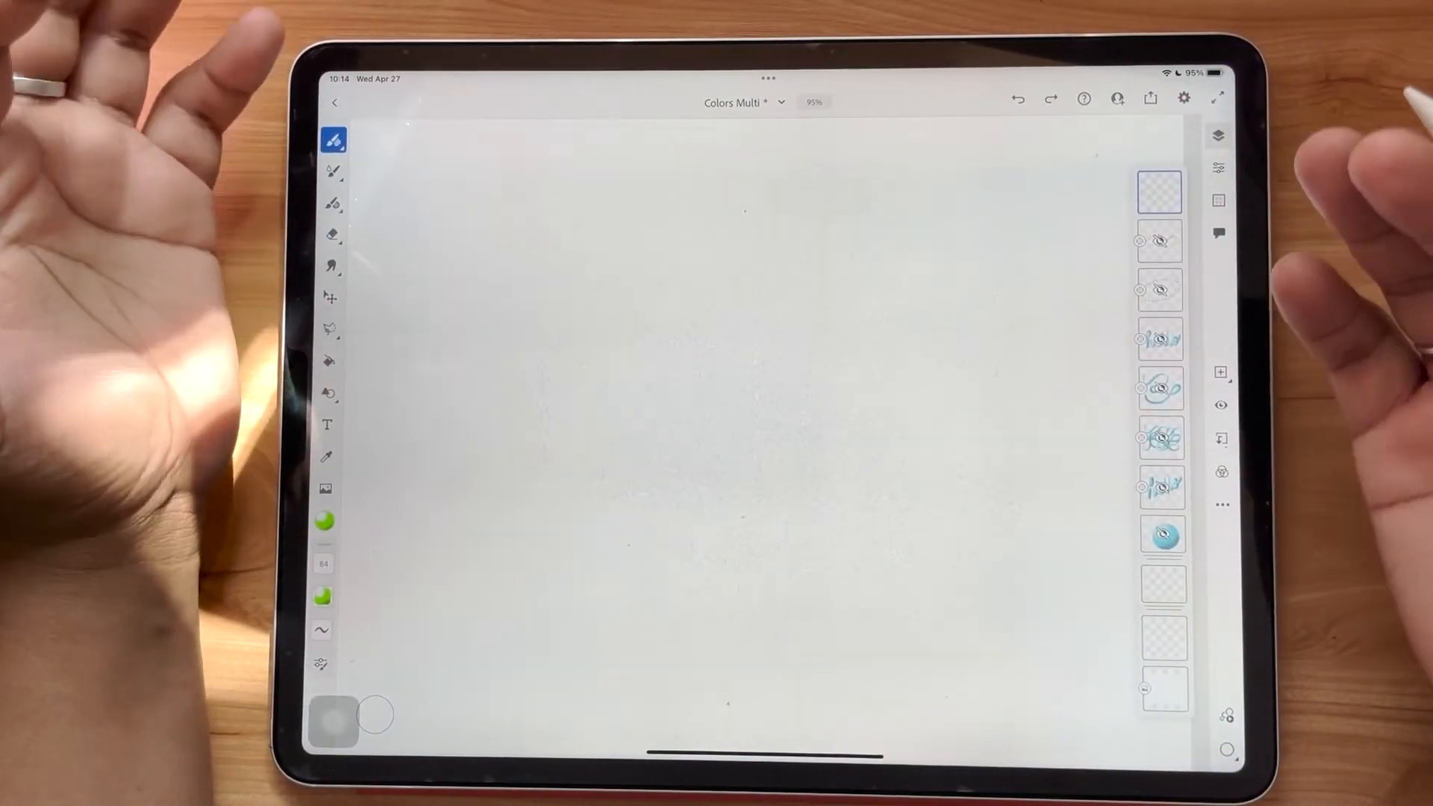
Step: Rotate the green leaf, sample it as a multicolour swatch, then hide it
left_click(324, 521)
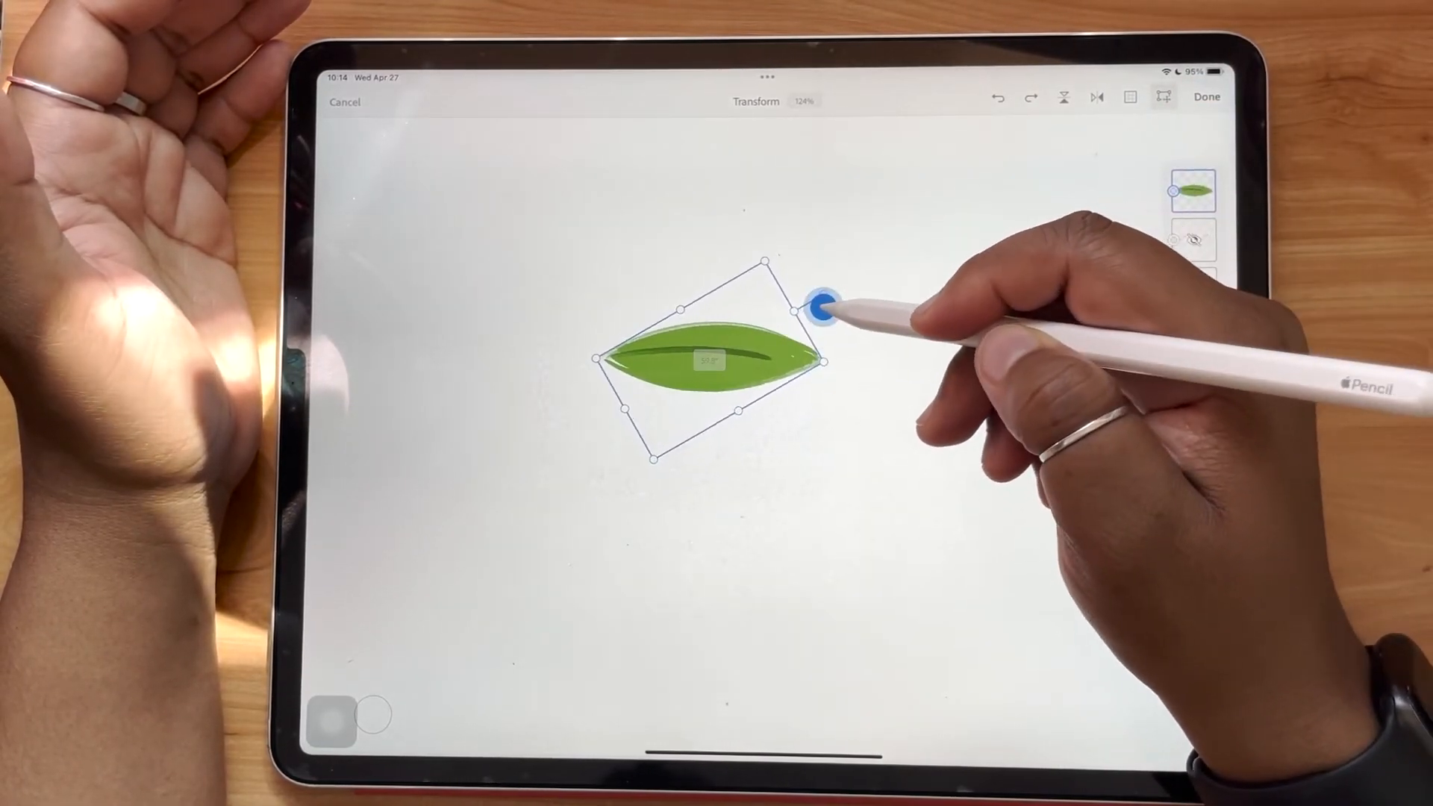
left_click(1206, 97)
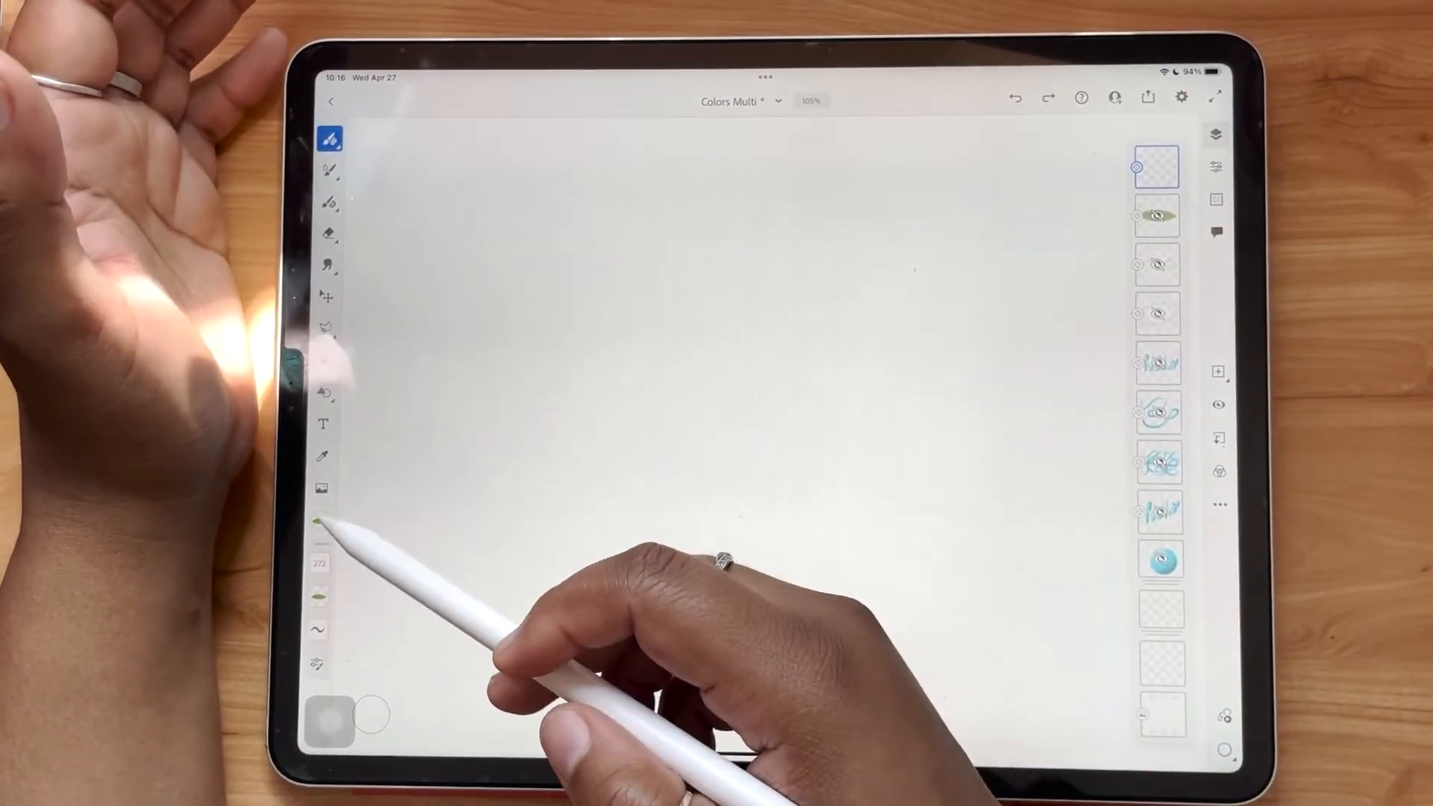
Step: Raise the leaf brush's angle jitter in Shape dynamics and stamp scattered green leaves across the canvas
left_click(329, 137)
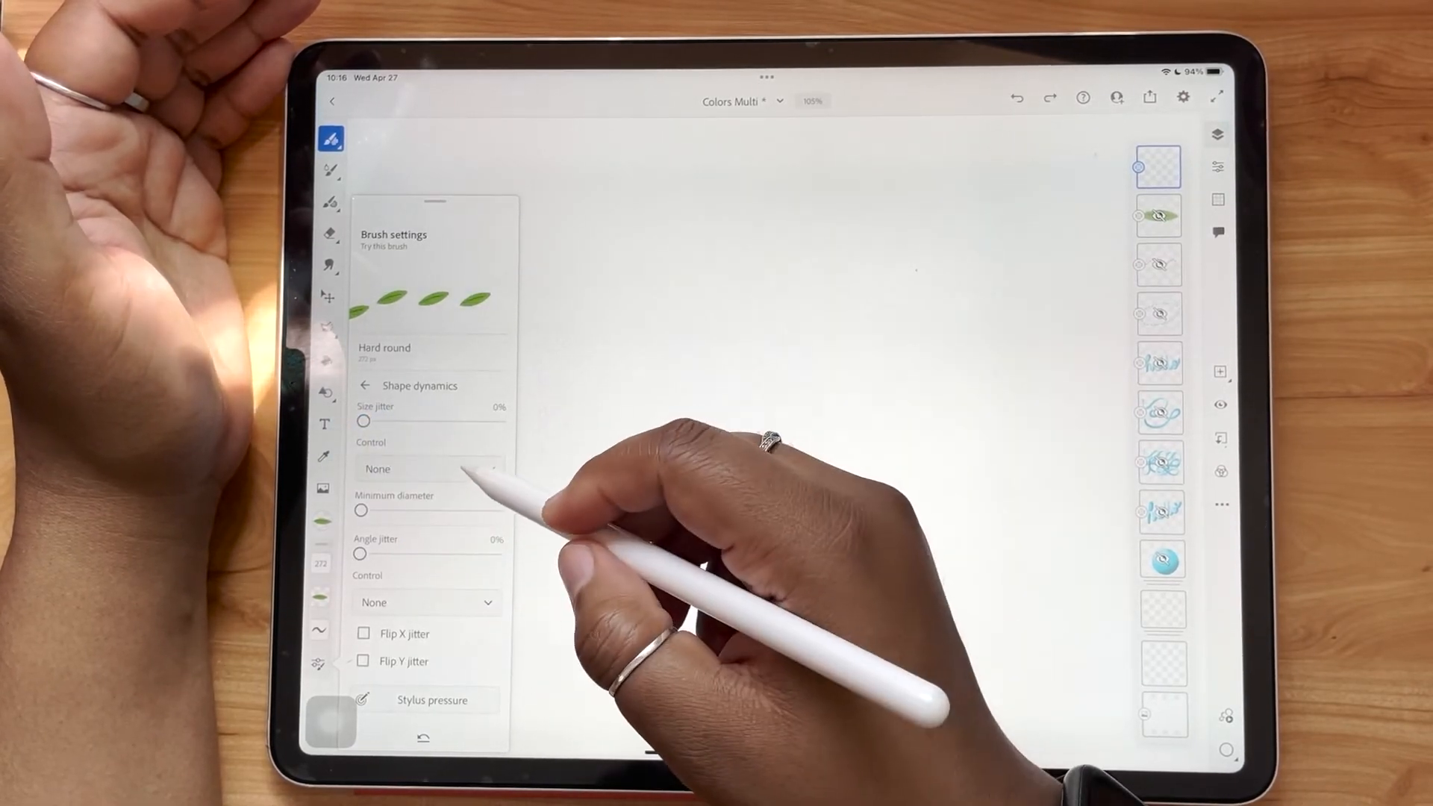
left_click(426, 468)
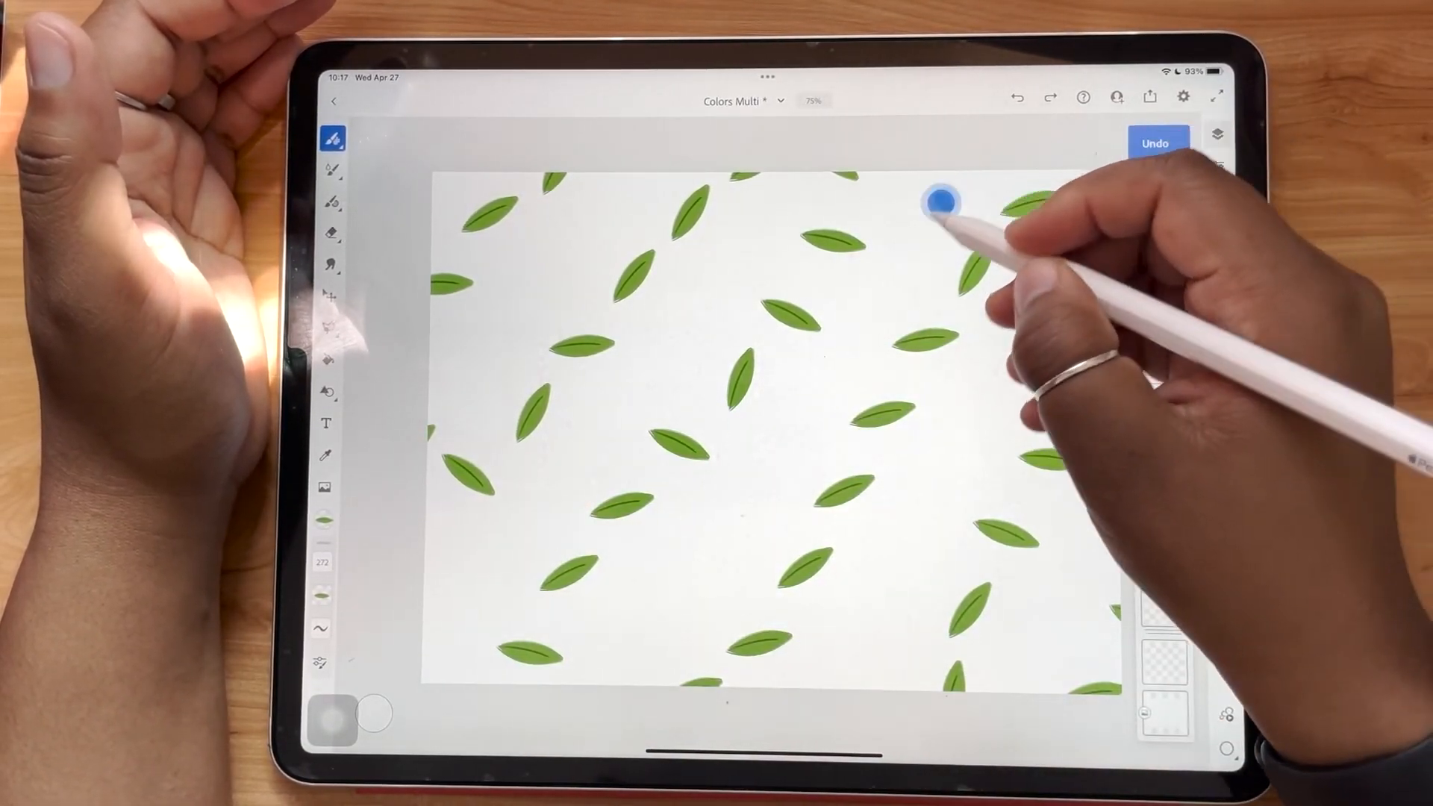
left_click(1156, 143)
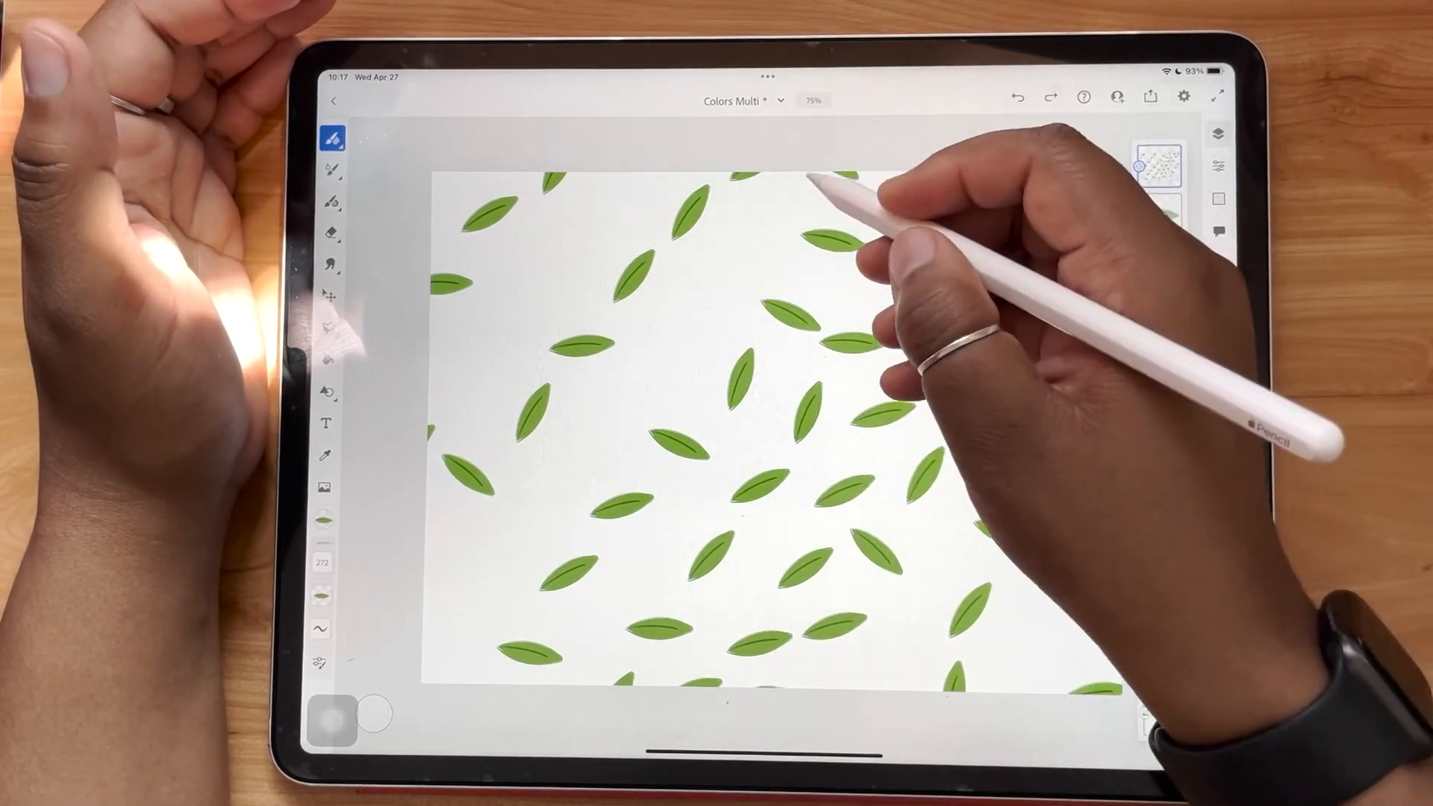